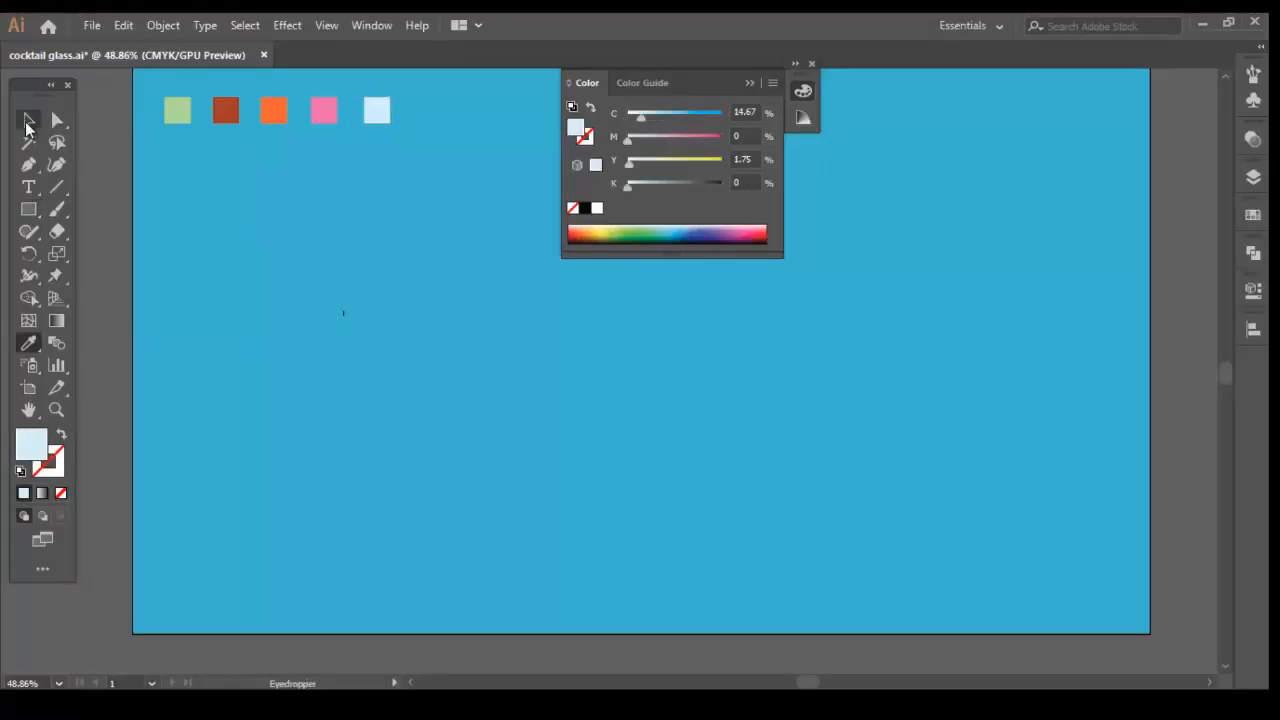
Draw a tall pale blue glass rectangle with a smaller rust-brown liquid rectangle inside
click(28, 209)
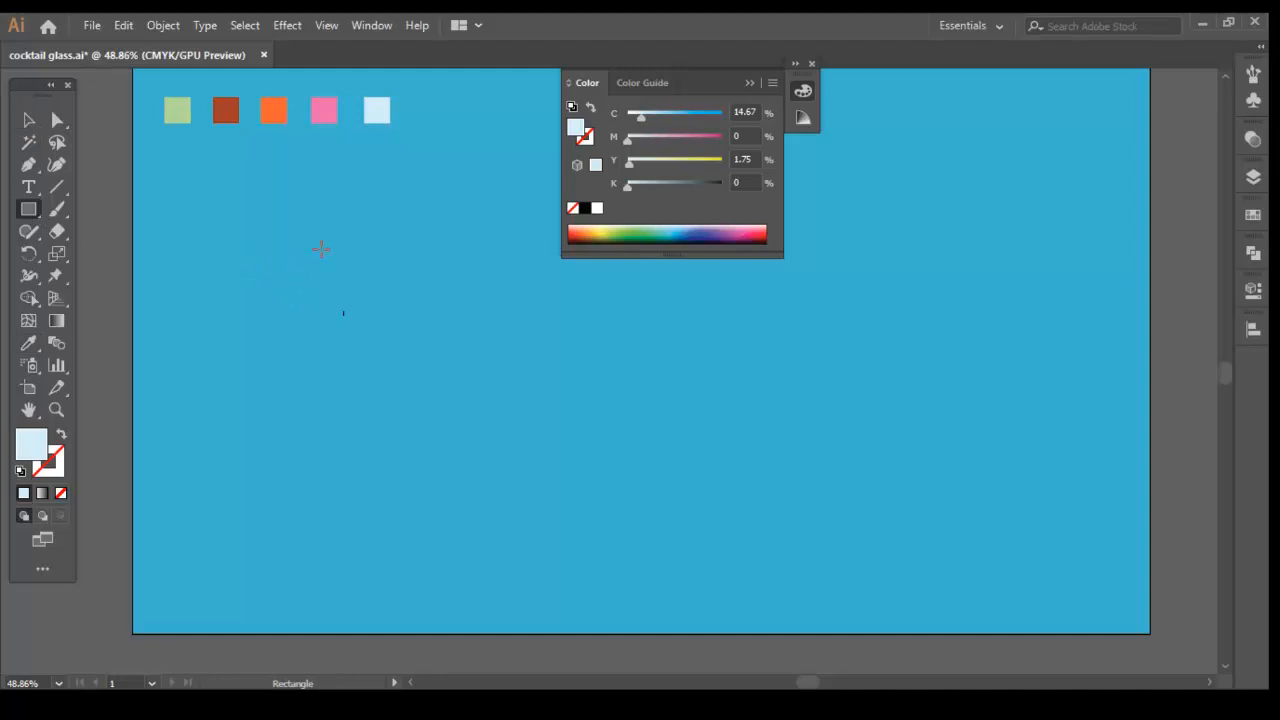
drag(390, 110, 390, 418)
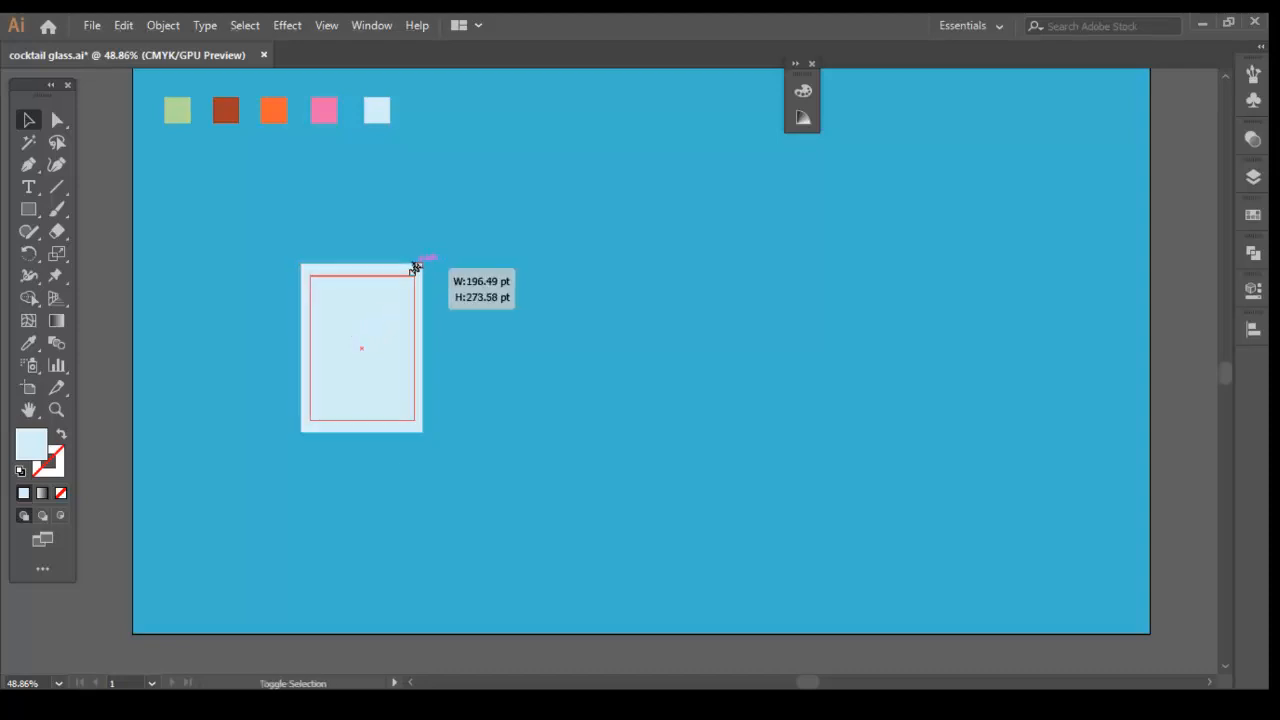
drag(420, 258, 415, 270)
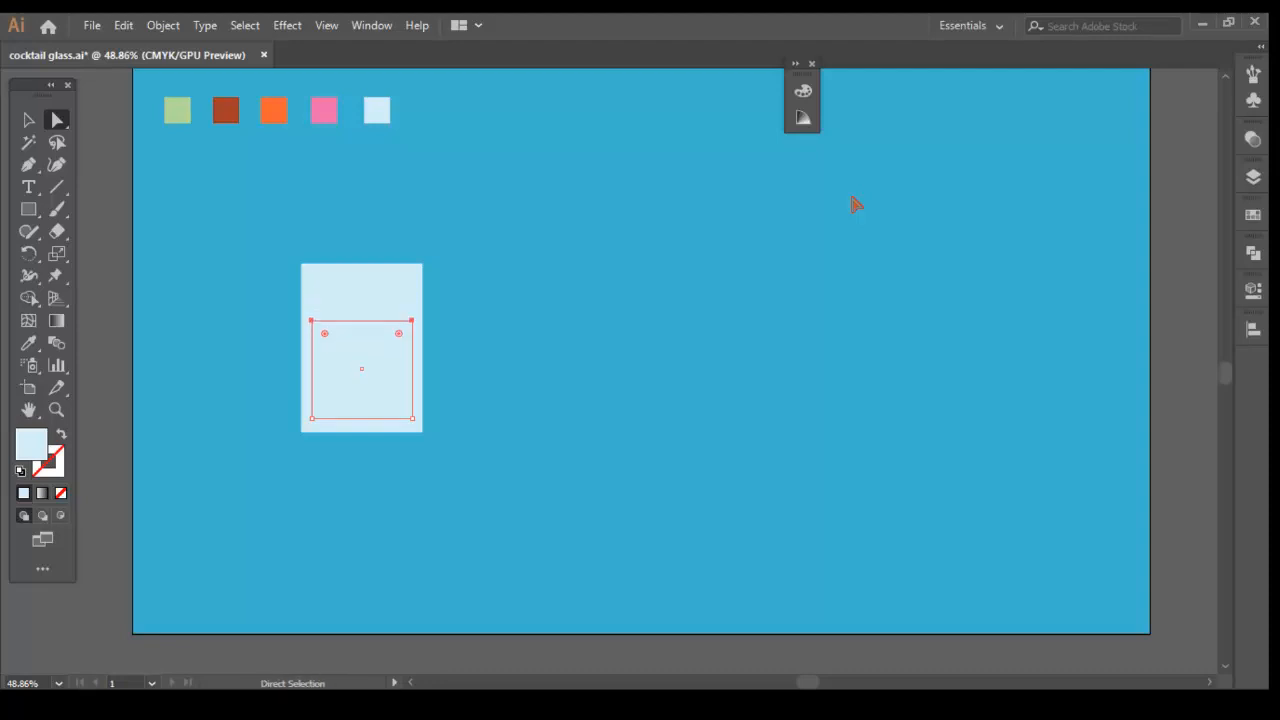
mouse_move(381, 474)
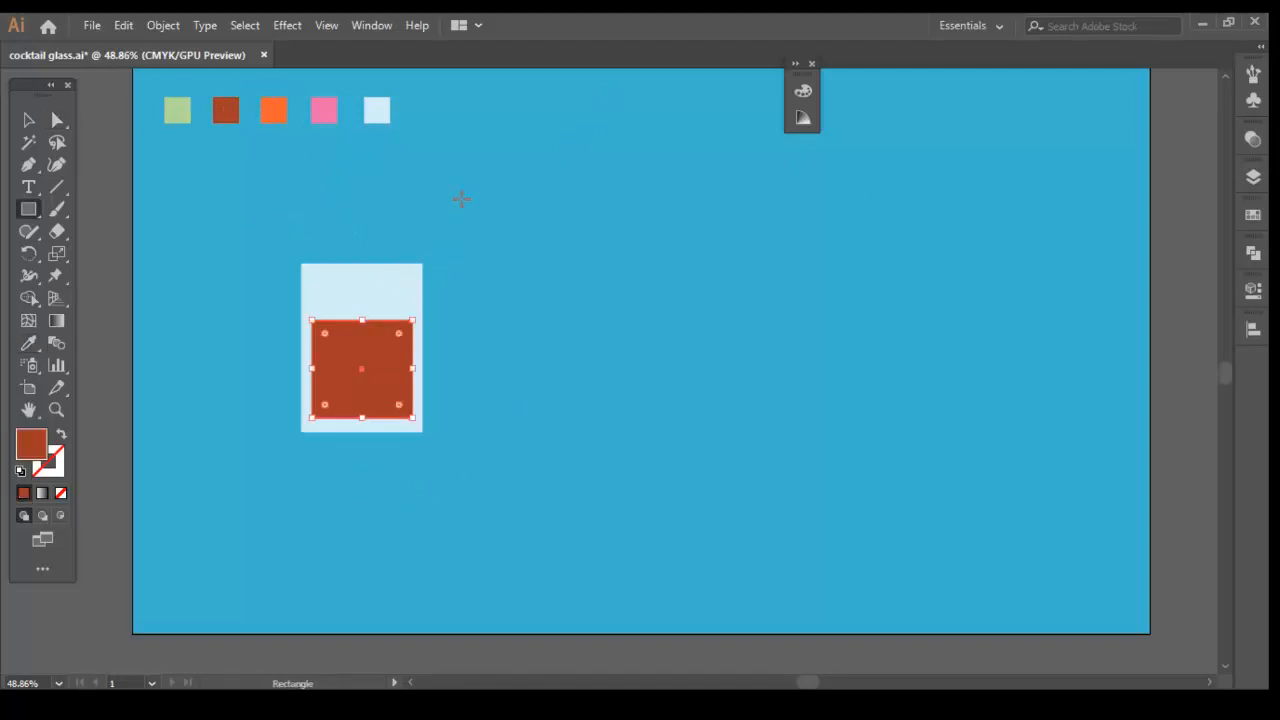
Draw a thin black straw rectangle and tilt it so it leans into the glass
drag(481, 190, 491, 407)
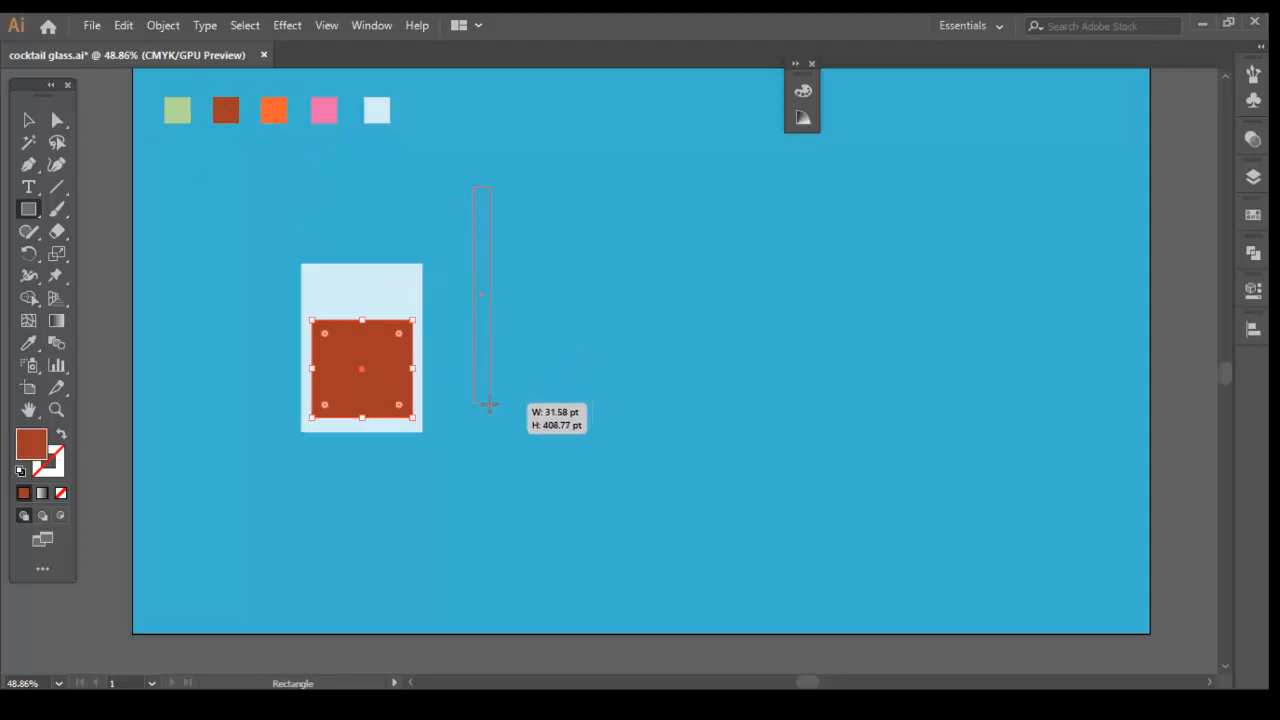
drag(490, 405, 485, 432)
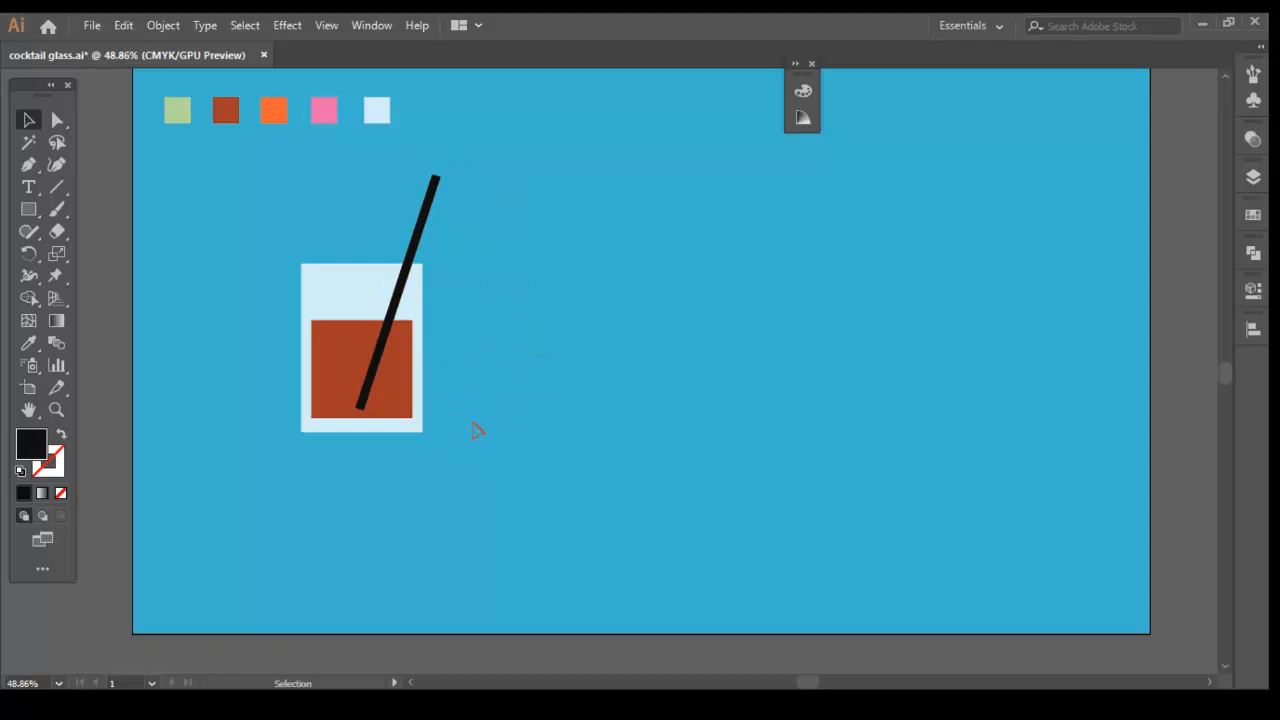
mouse_move(484, 389)
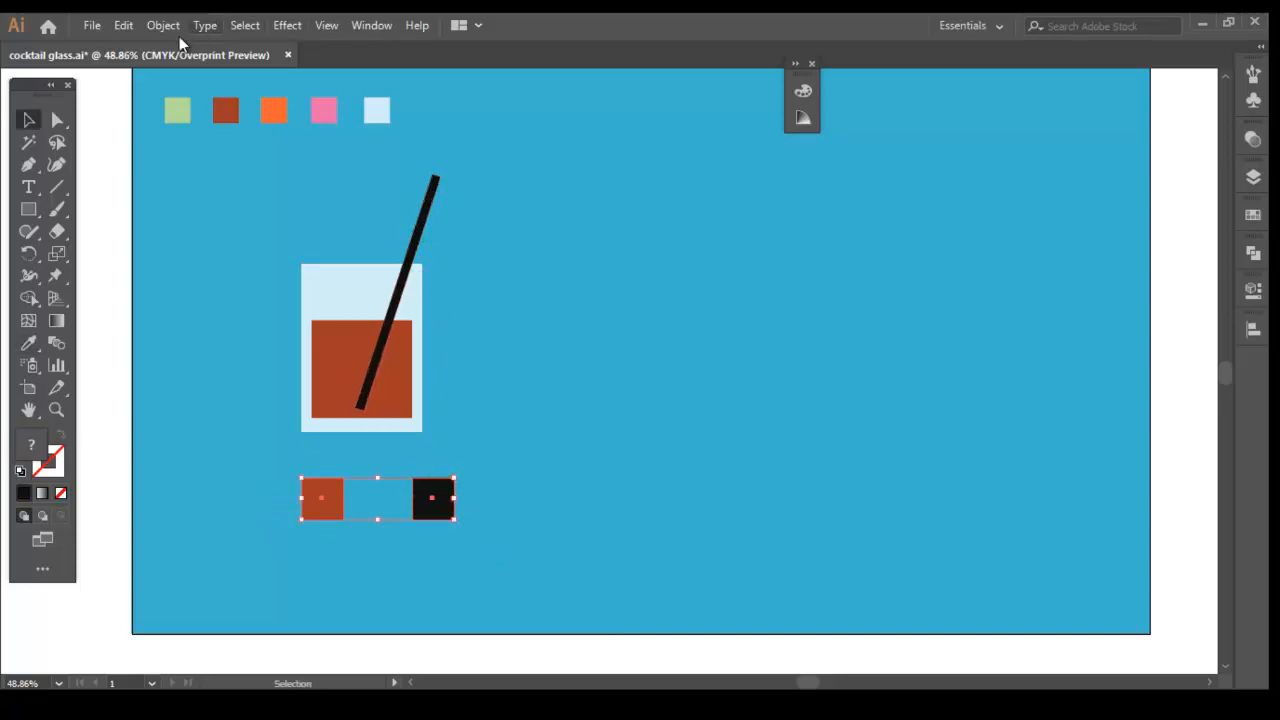
Set Blend Options to 1 specified step and blend the rust and black squares
click(162, 25)
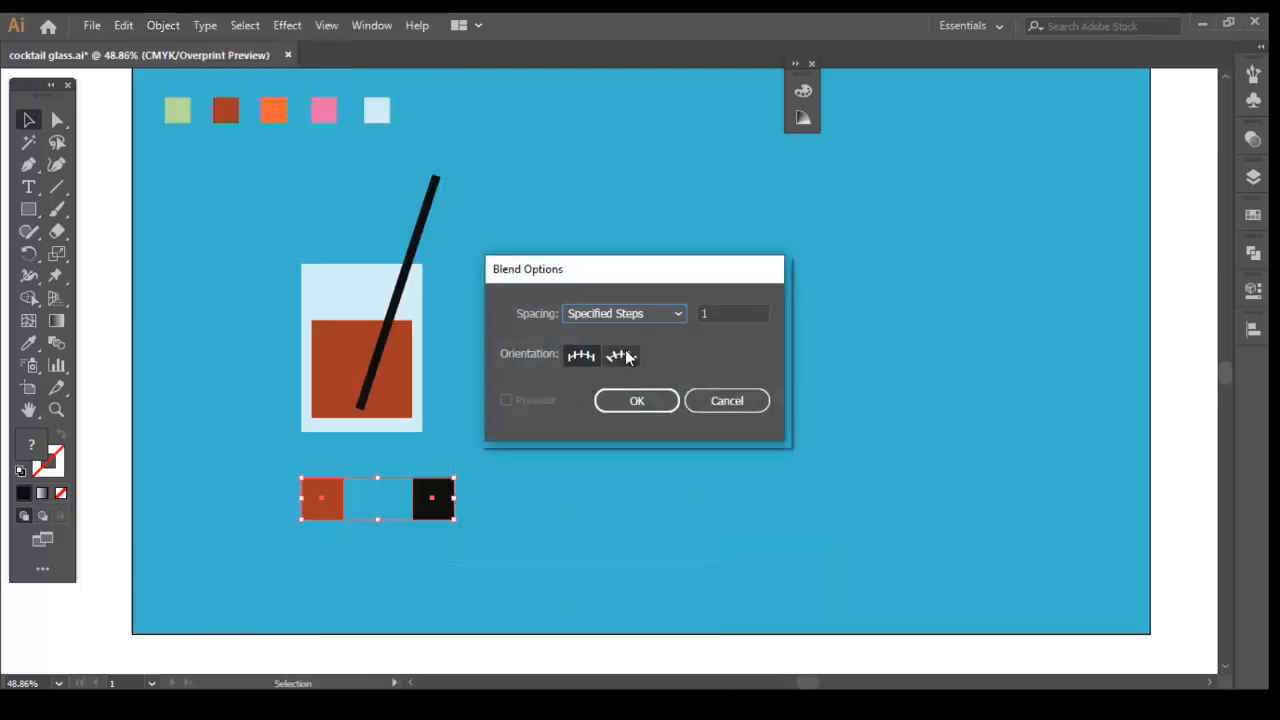
click(636, 400)
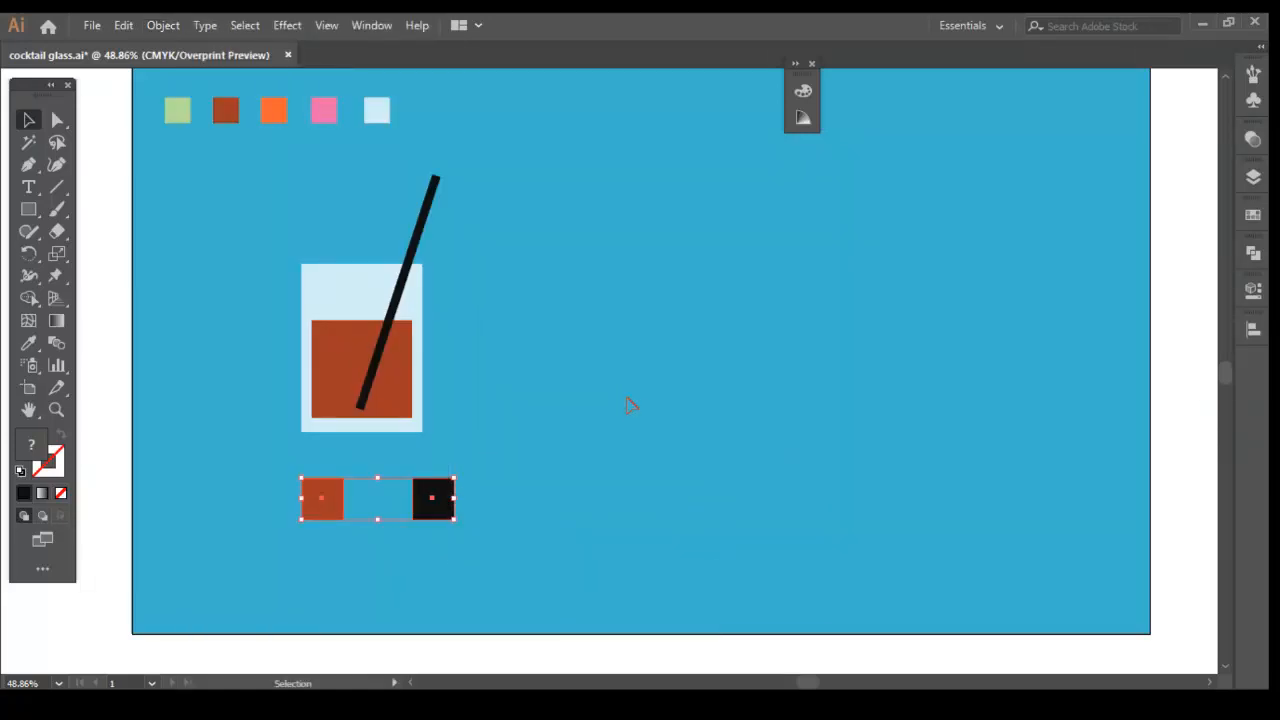
click(162, 25)
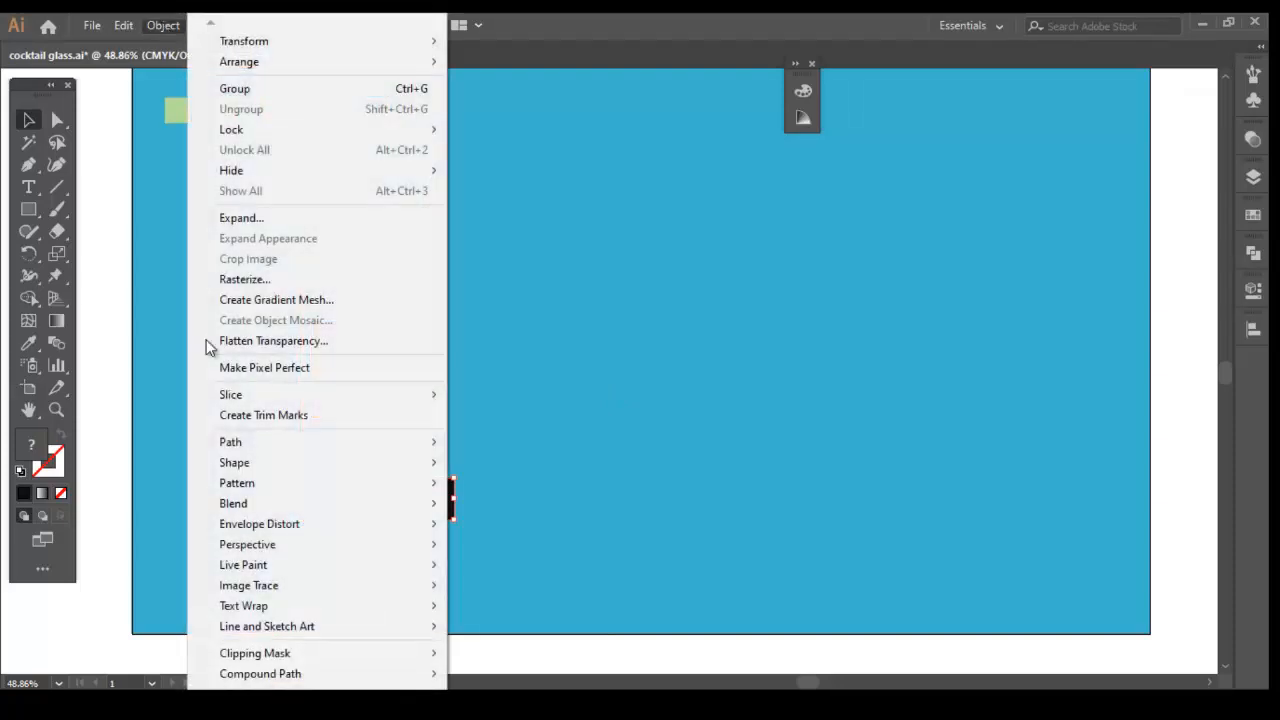
mouse_move(233, 503)
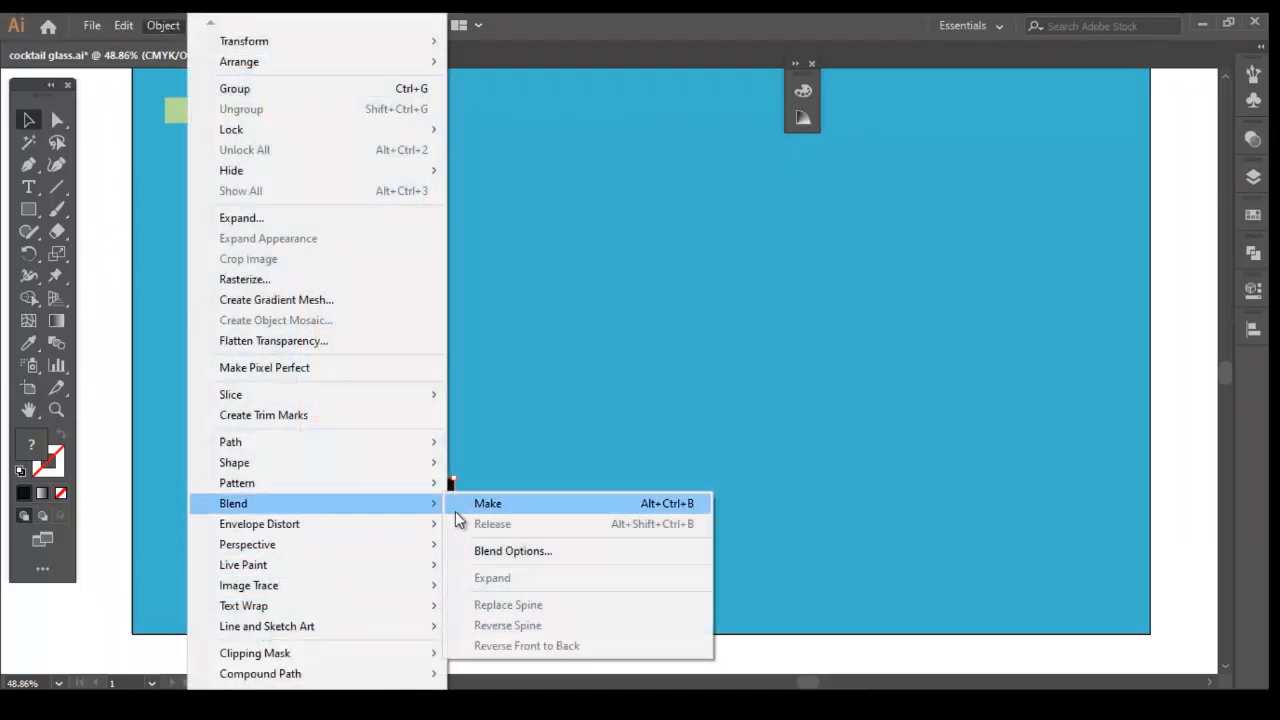
click(487, 503)
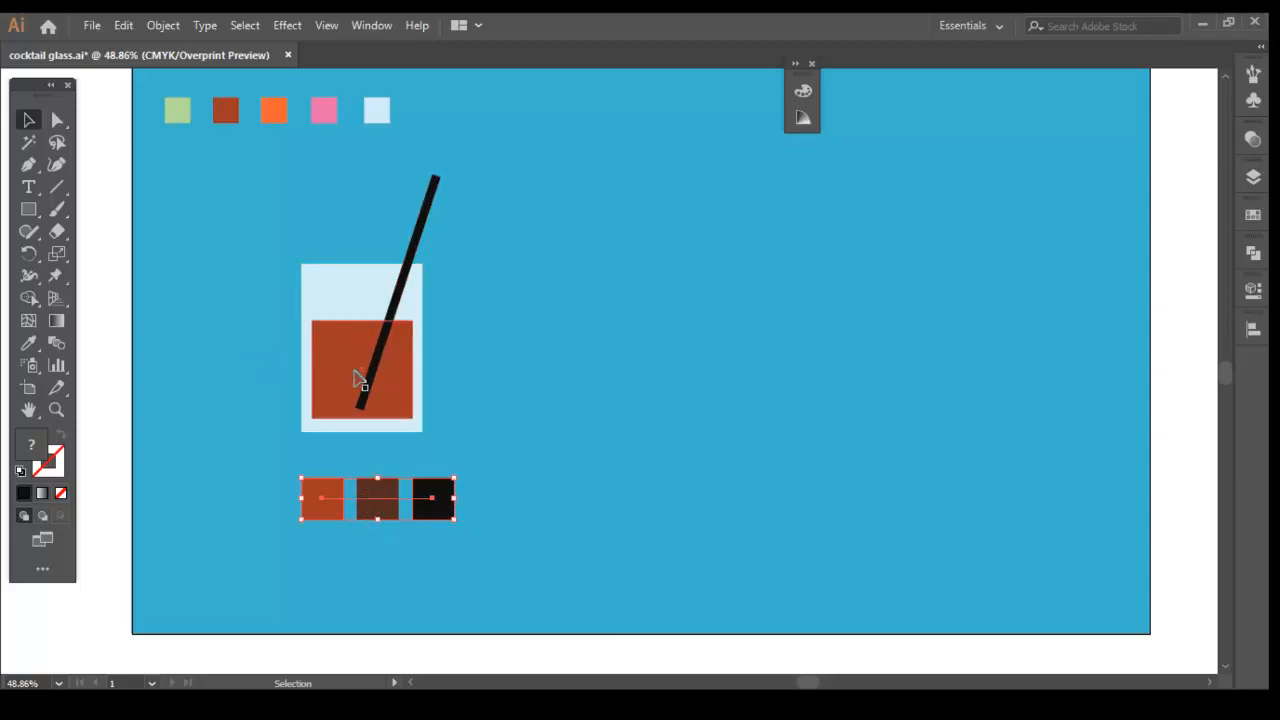
Select the liquid and use the Pathfinder panel to create the straw-liquid overlap shape
click(362, 375)
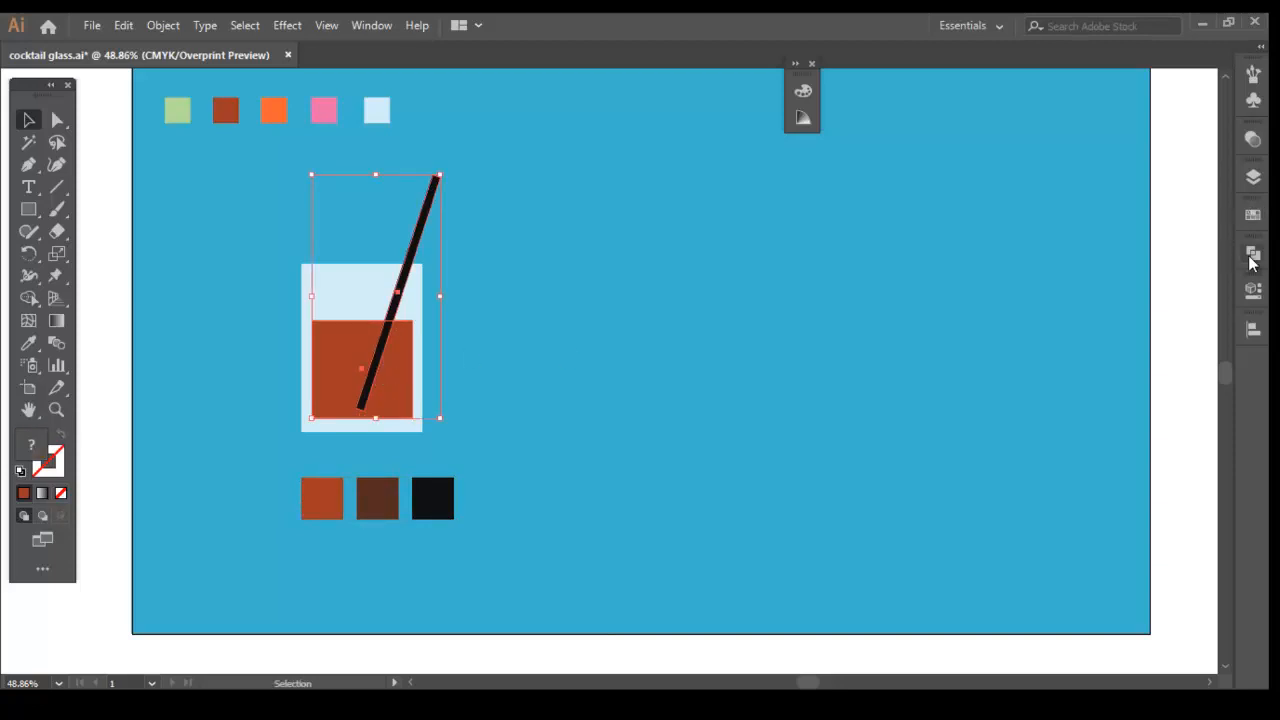
click(1253, 252)
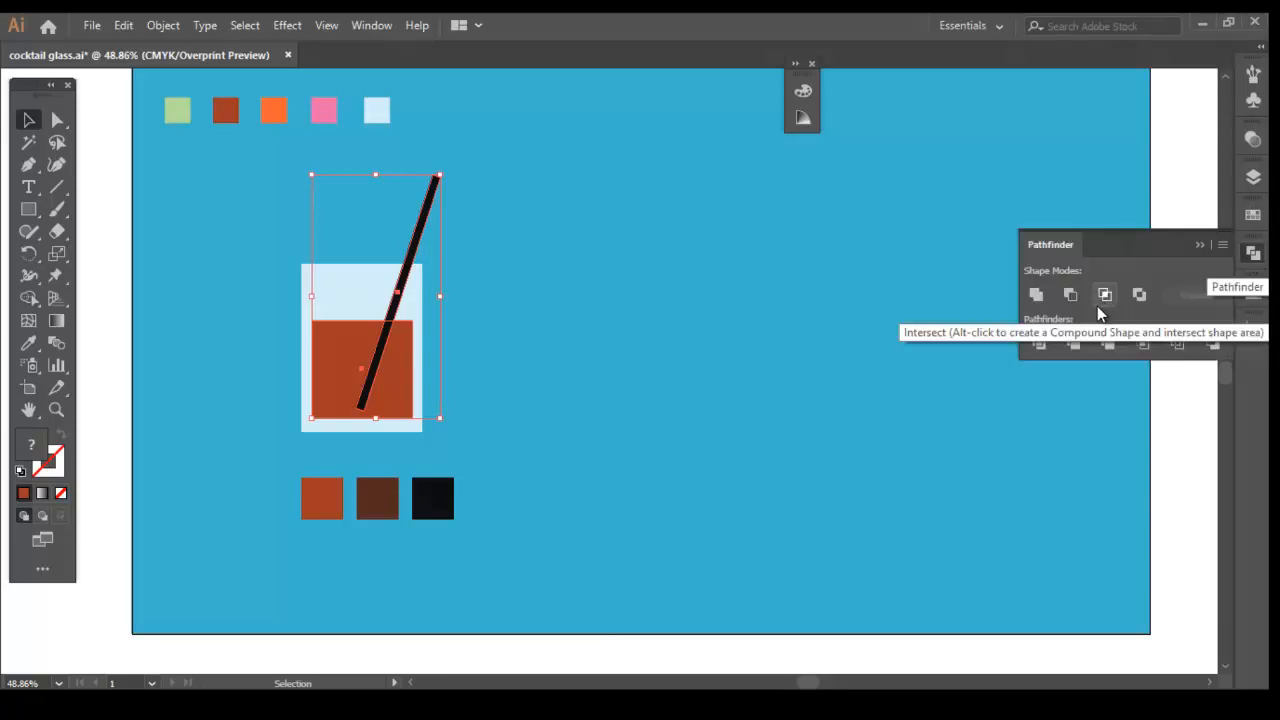
right_click(390, 325)
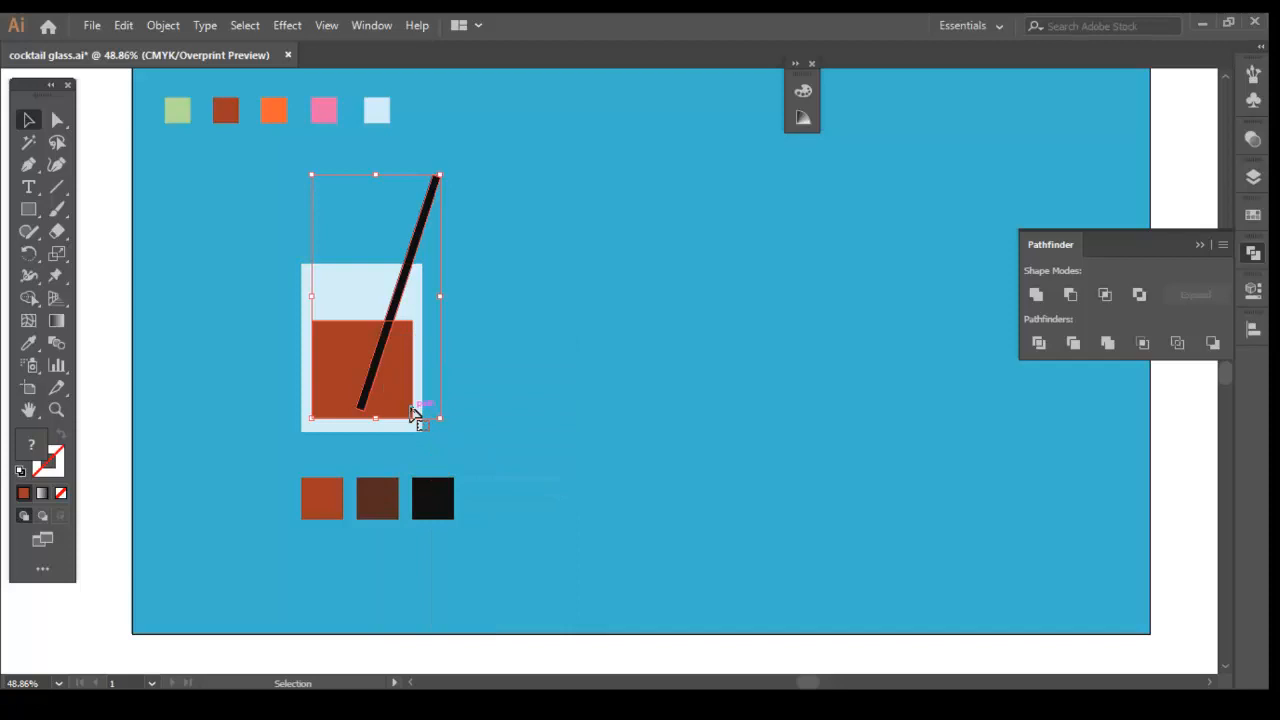
mouse_move(525, 414)
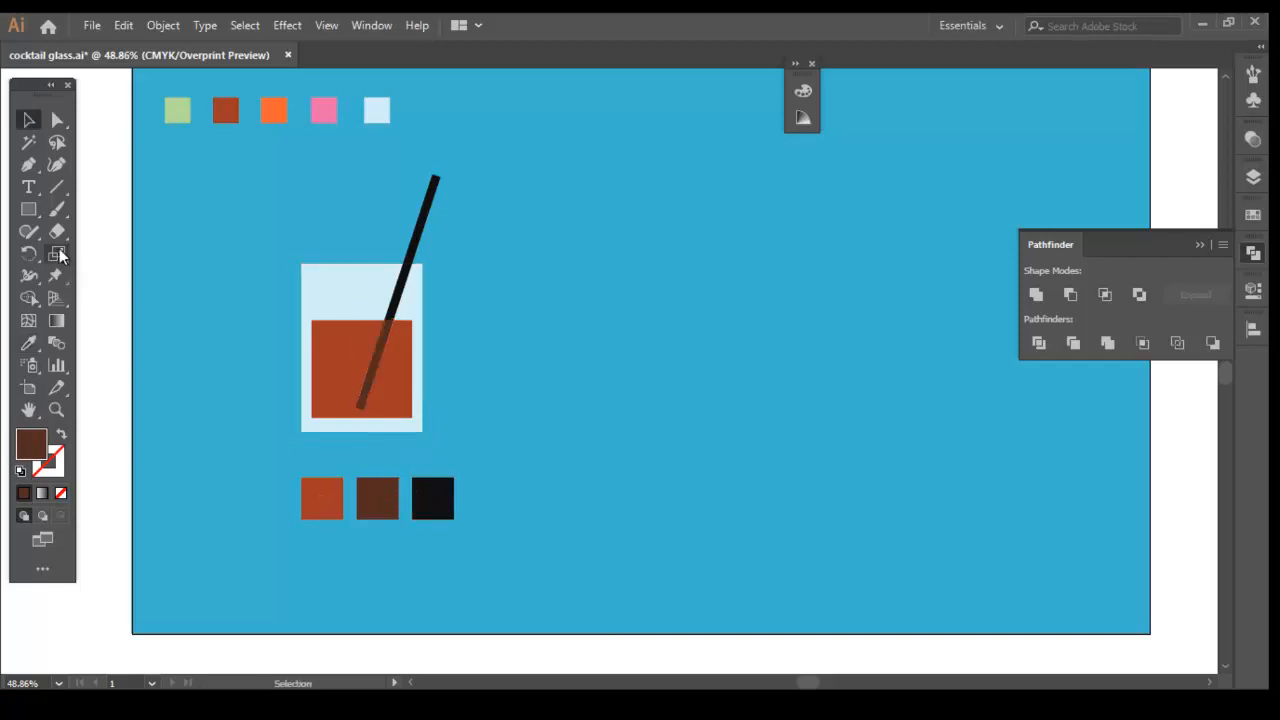
Set the fill to white for the rounded ice cubes and start the rust tint blend
double_click(30, 443)
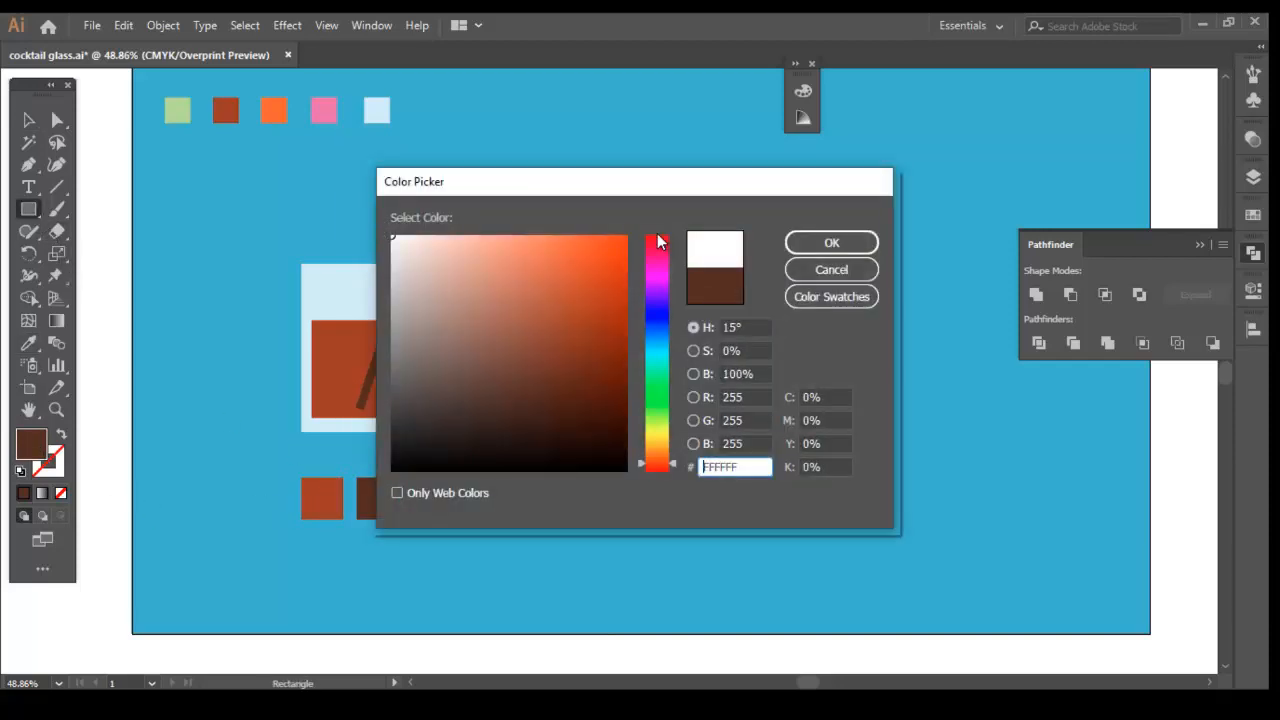
click(831, 242)
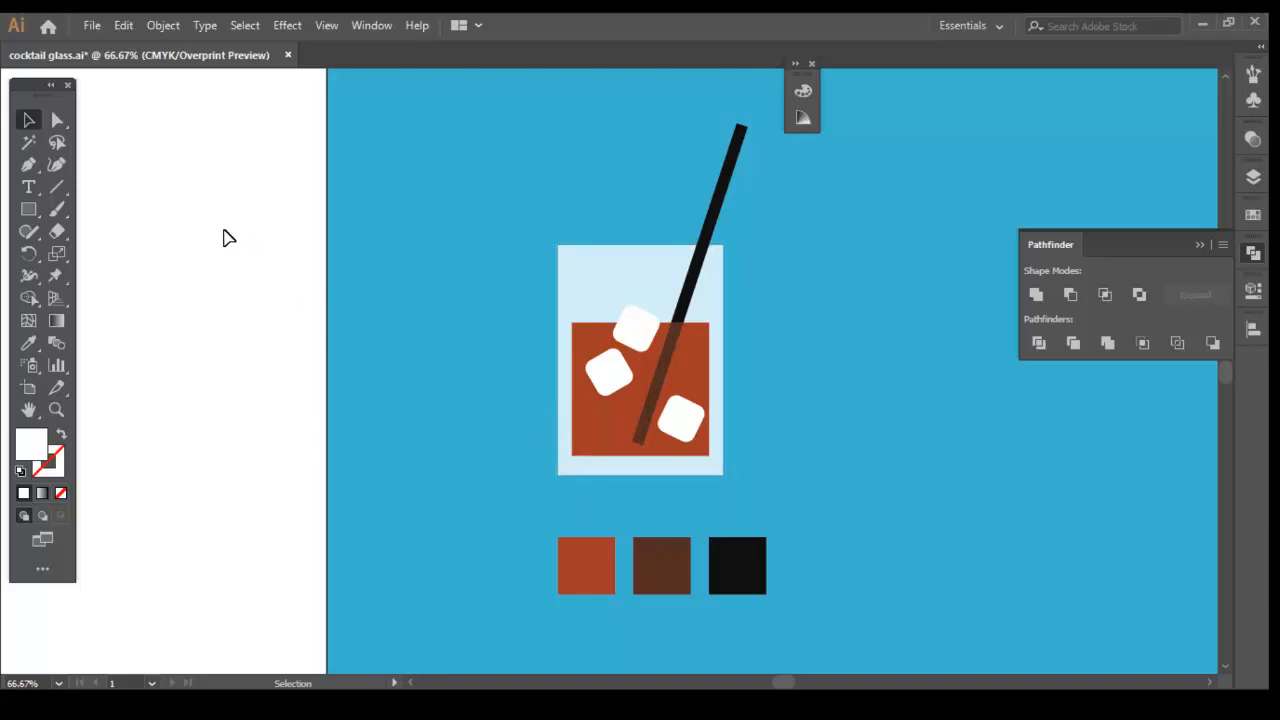
mouse_move(28, 209)
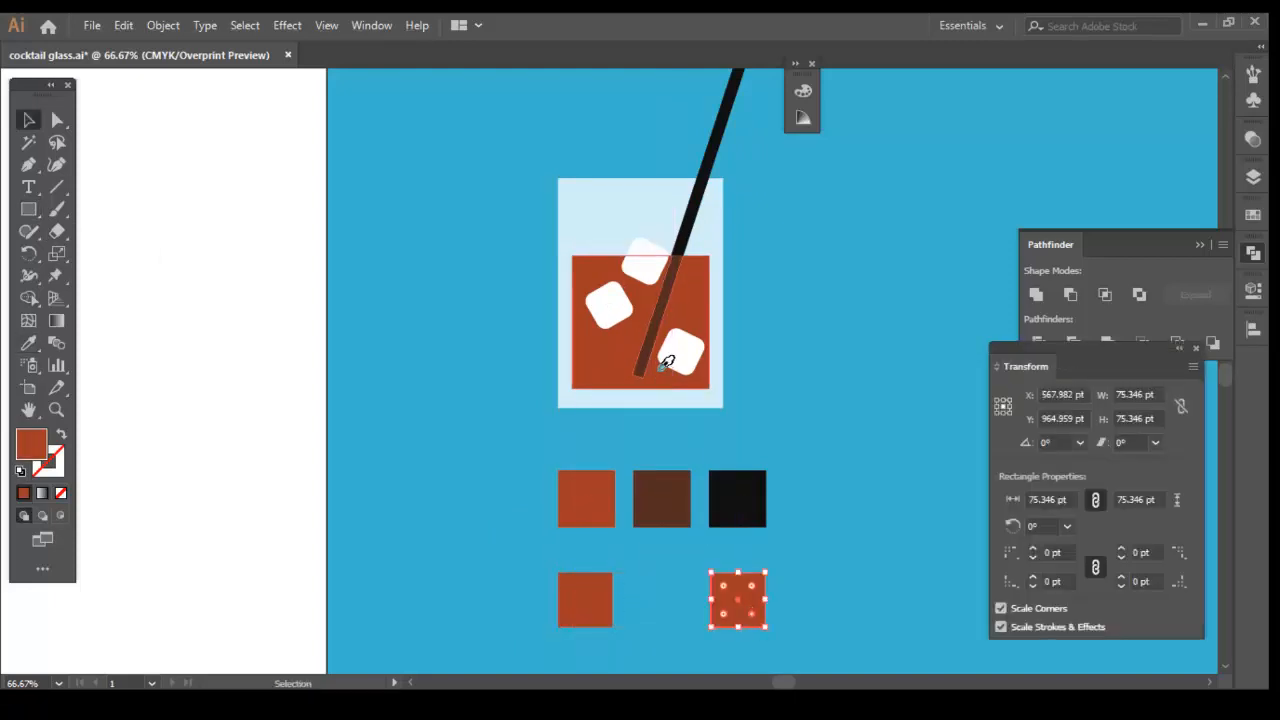
click(162, 25)
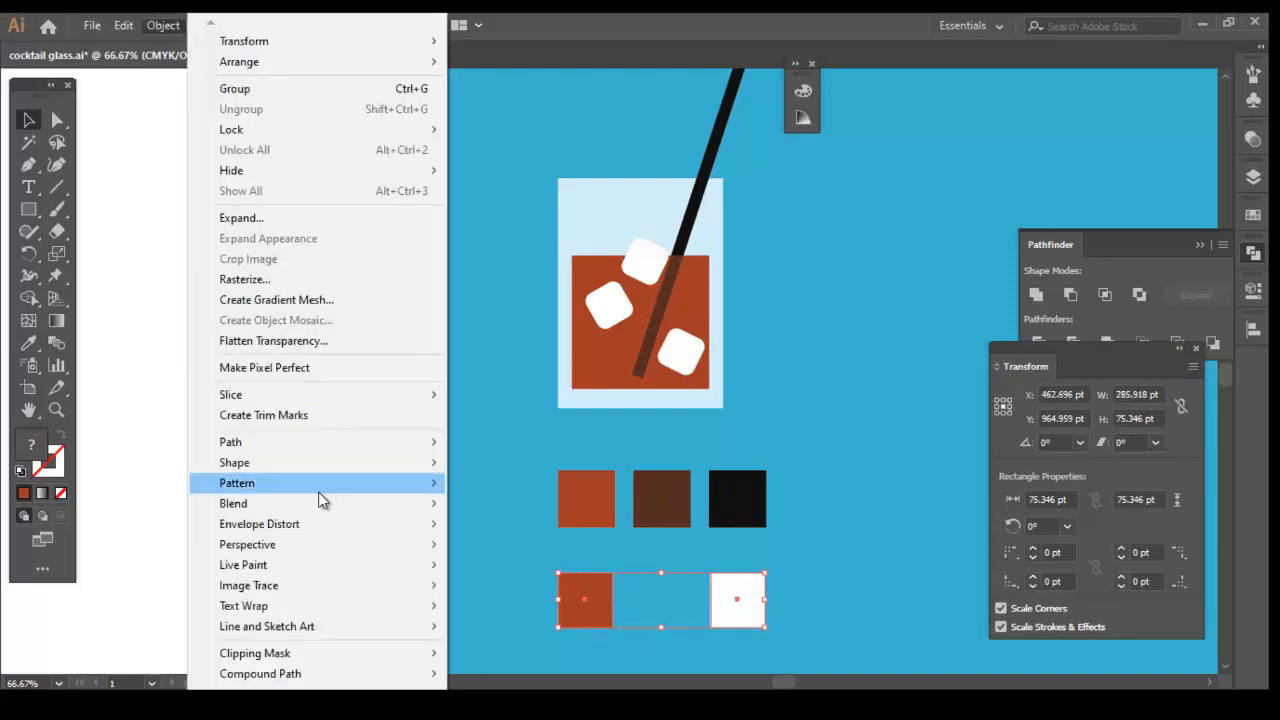
mouse_move(283, 503)
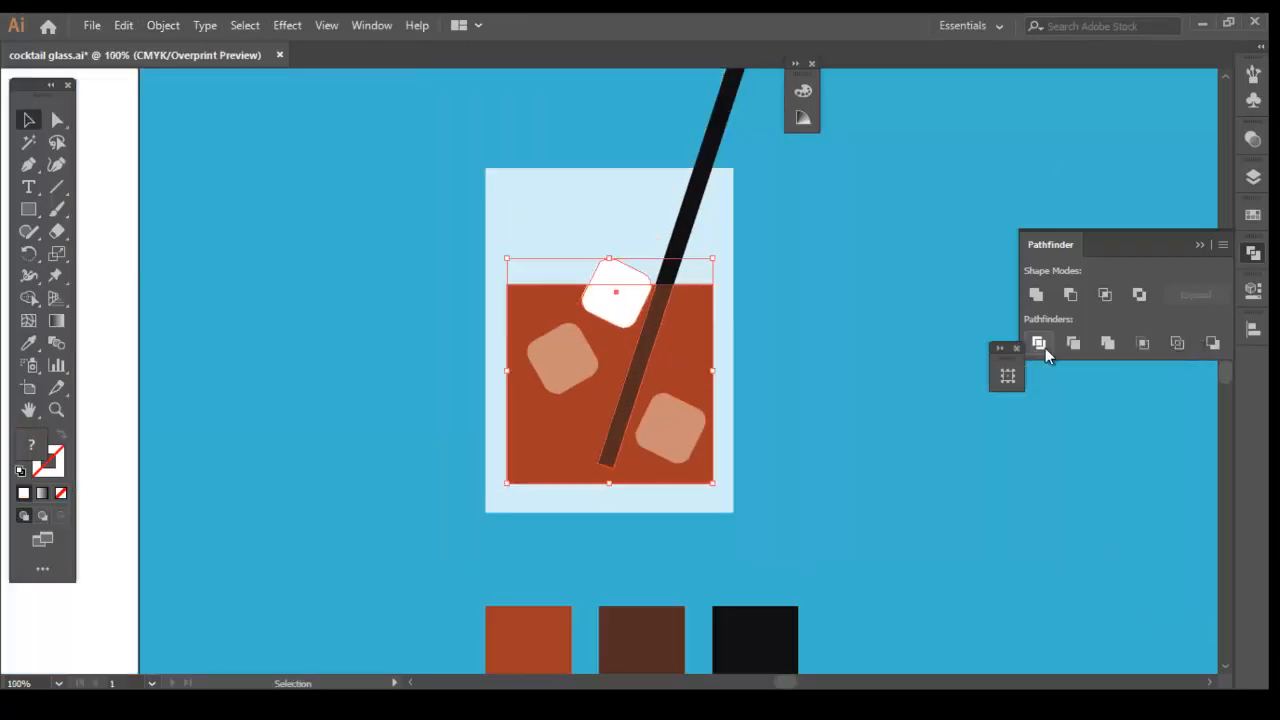
Divide the liquid along the ice cube outlines and send the drink shape backward
click(1038, 343)
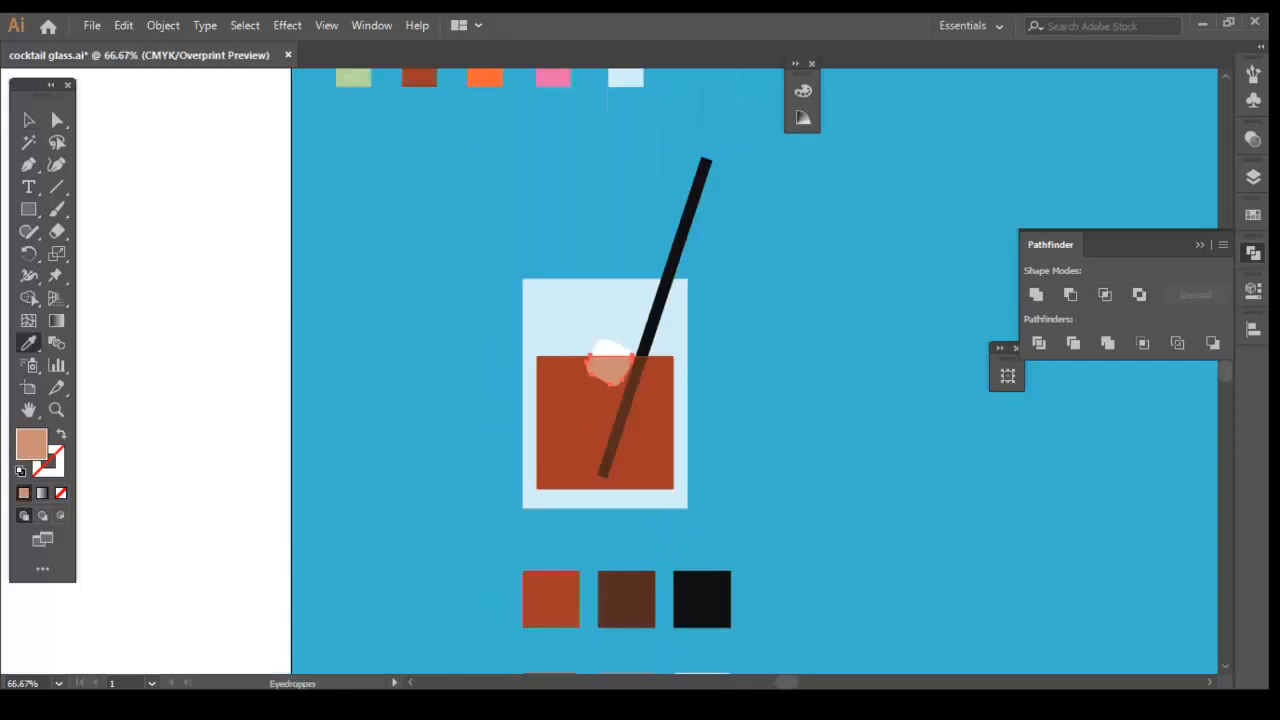
right_click(588, 410)
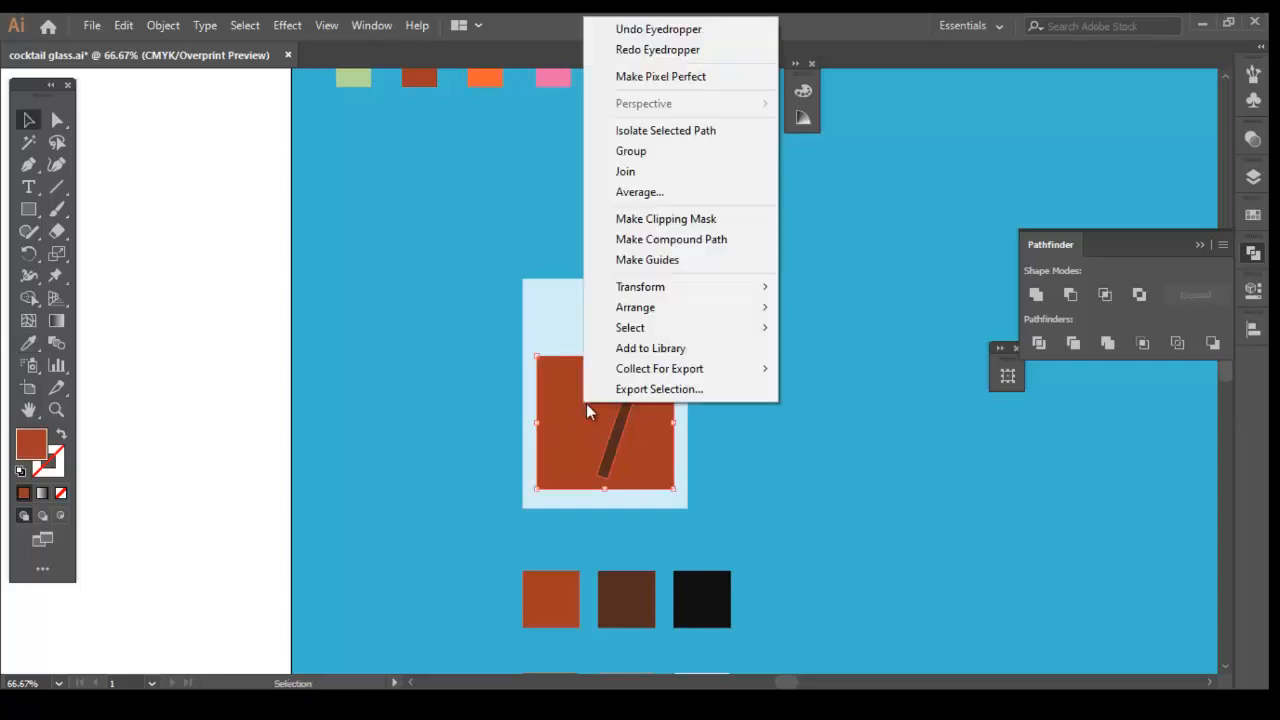
mouse_move(635, 307)
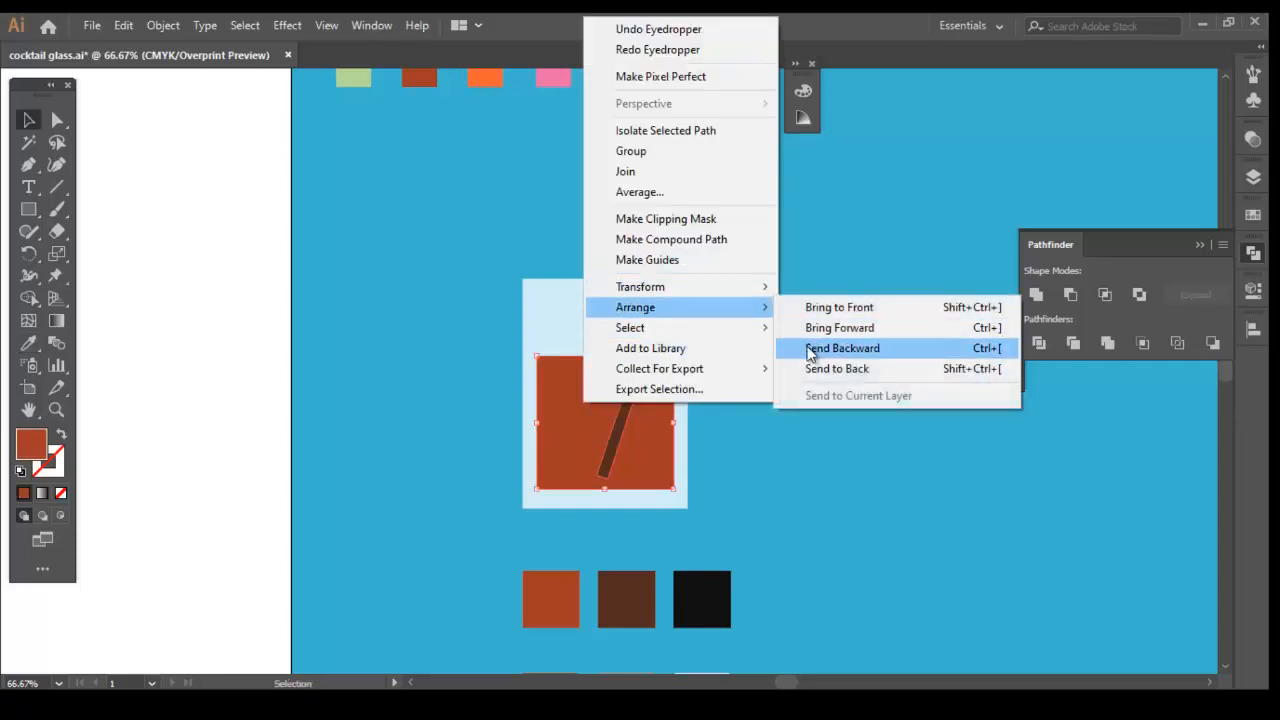
mouse_move(830, 358)
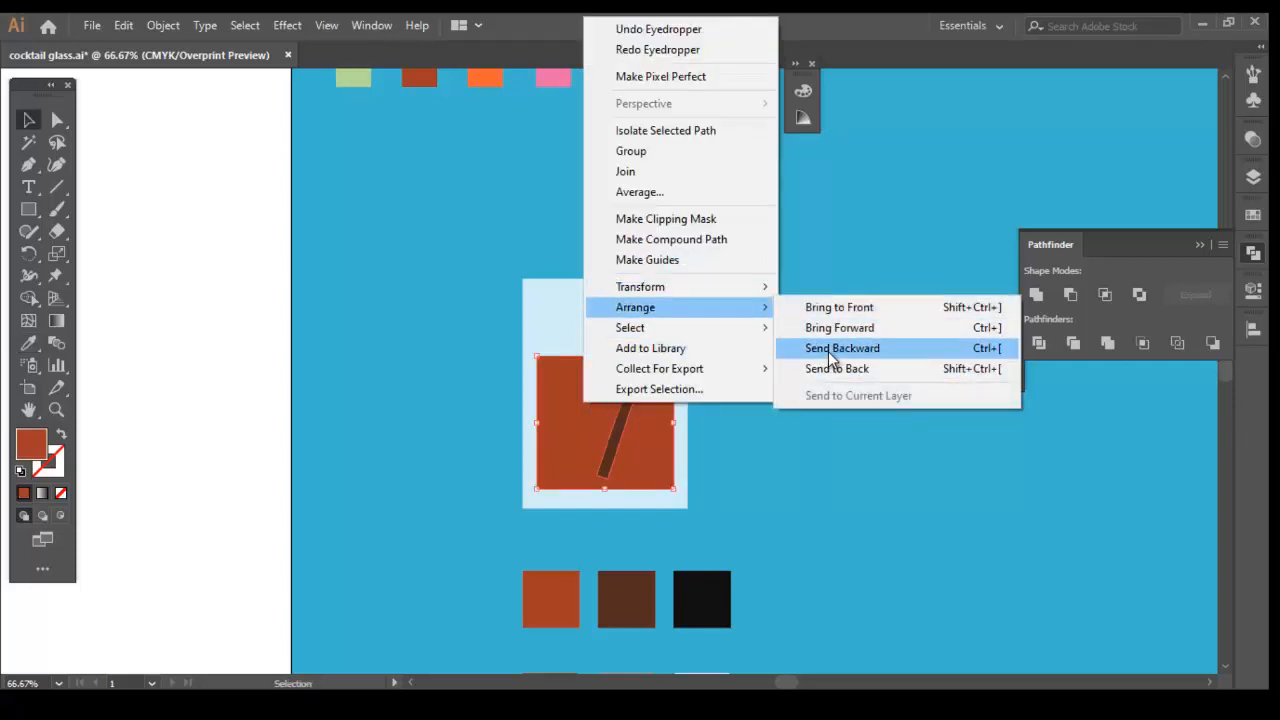
click(842, 348)
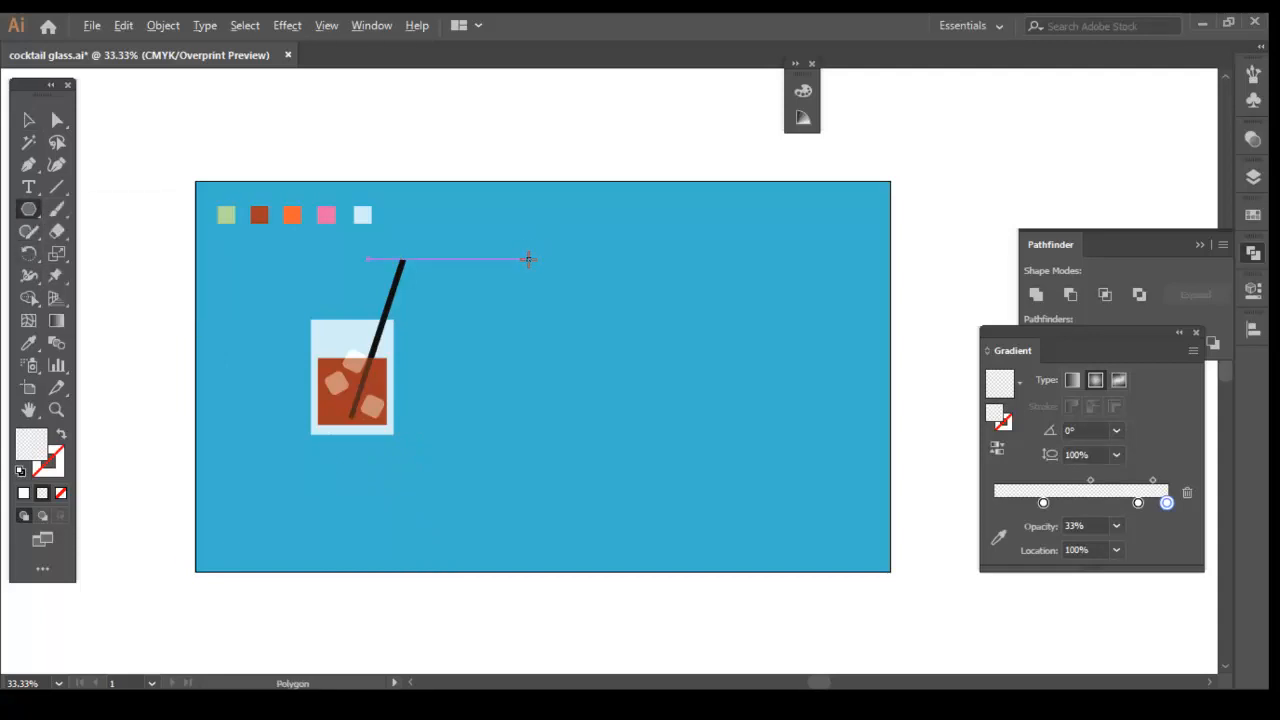
Create a three-sided polygon and shape the inverted triangle into the martini bowl
click(528, 260)
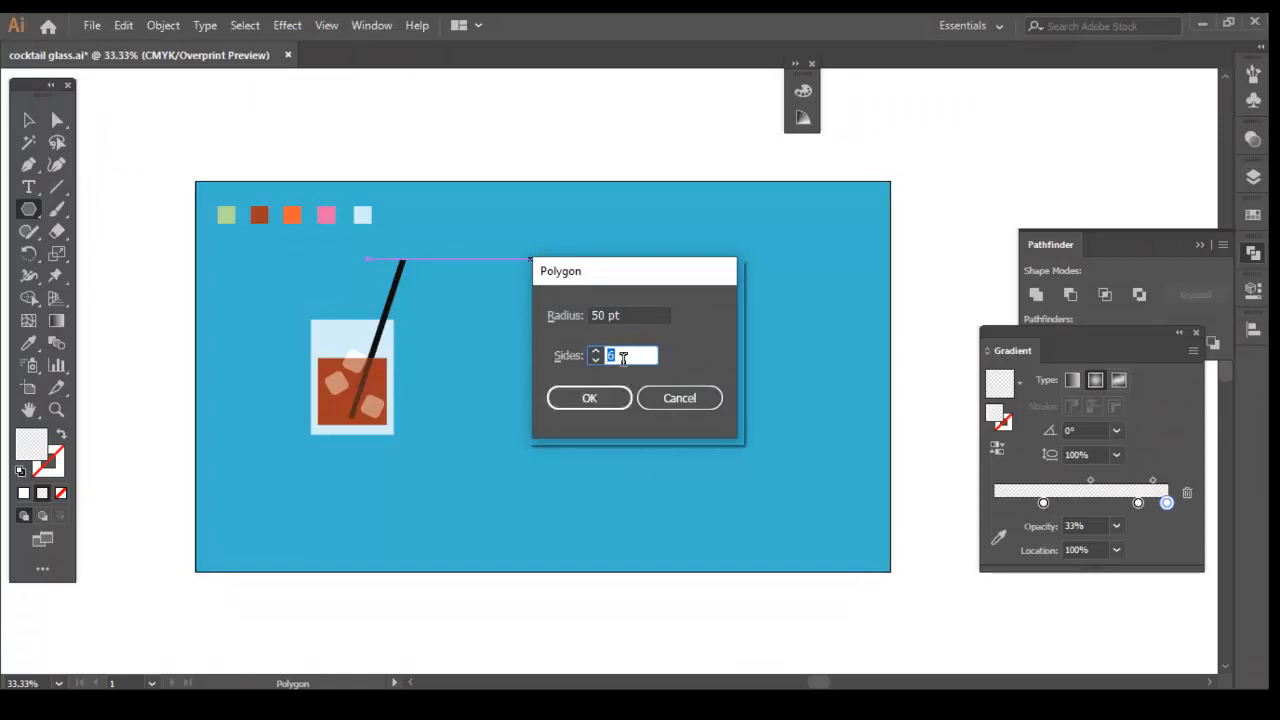
click(589, 397)
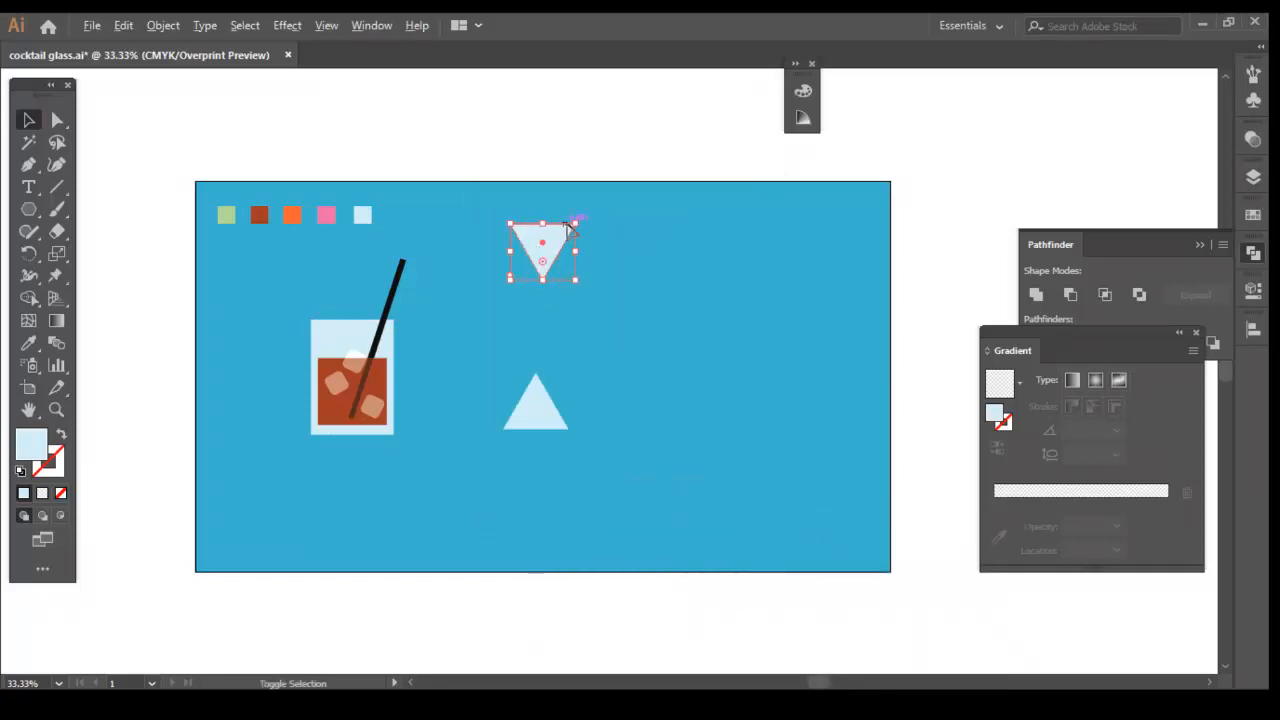
drag(577, 223, 607, 207)
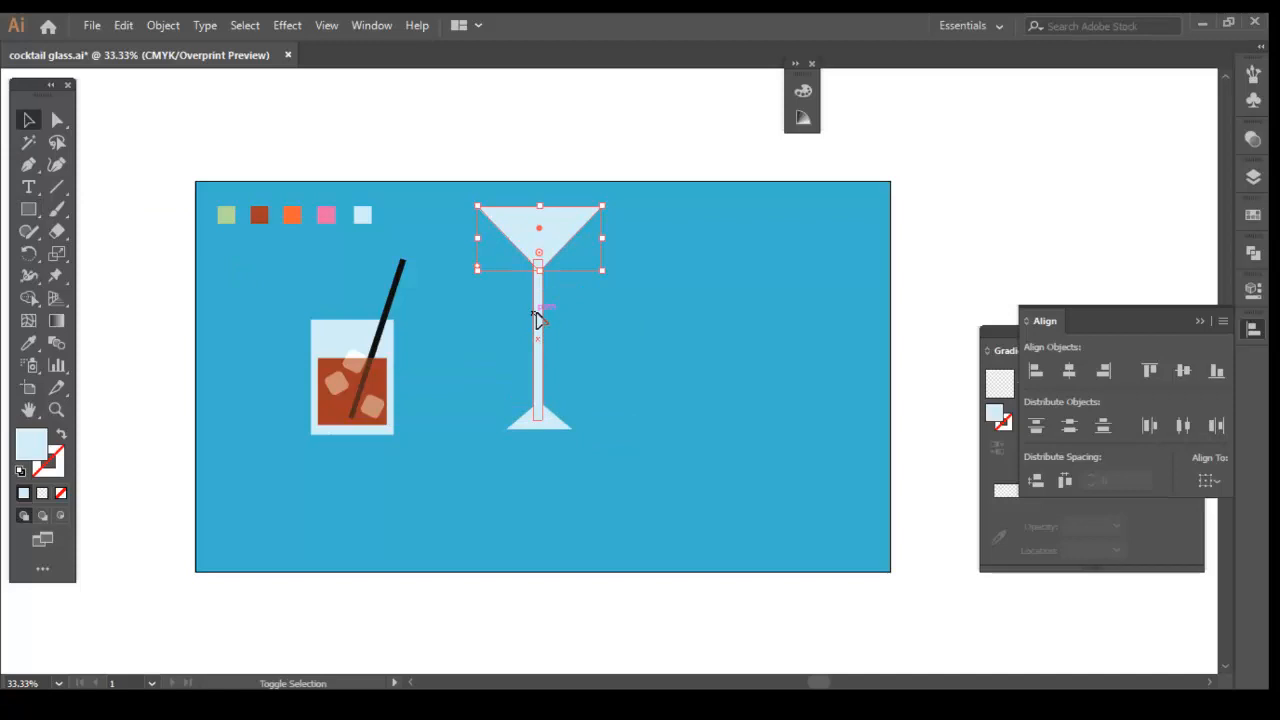
Center the bowl, stem and base horizontally, round the stem-base corners, and fill the inner triangle pink
click(1069, 371)
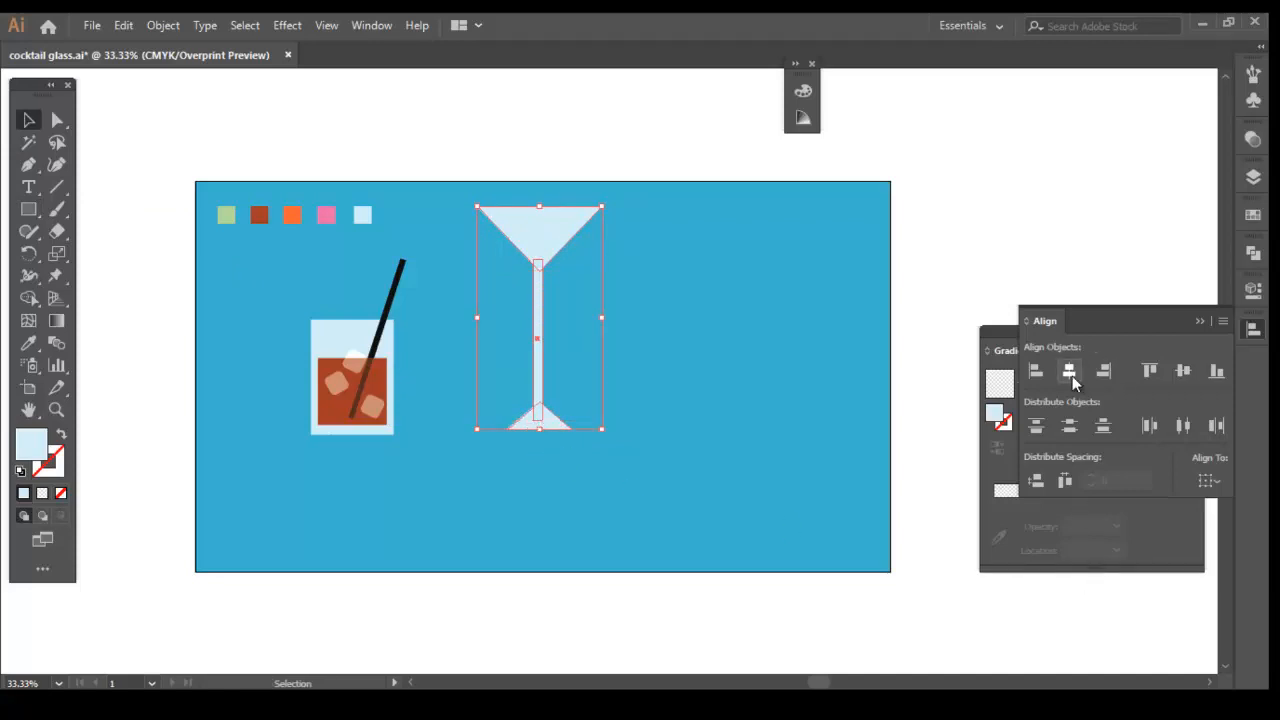
click(1069, 371)
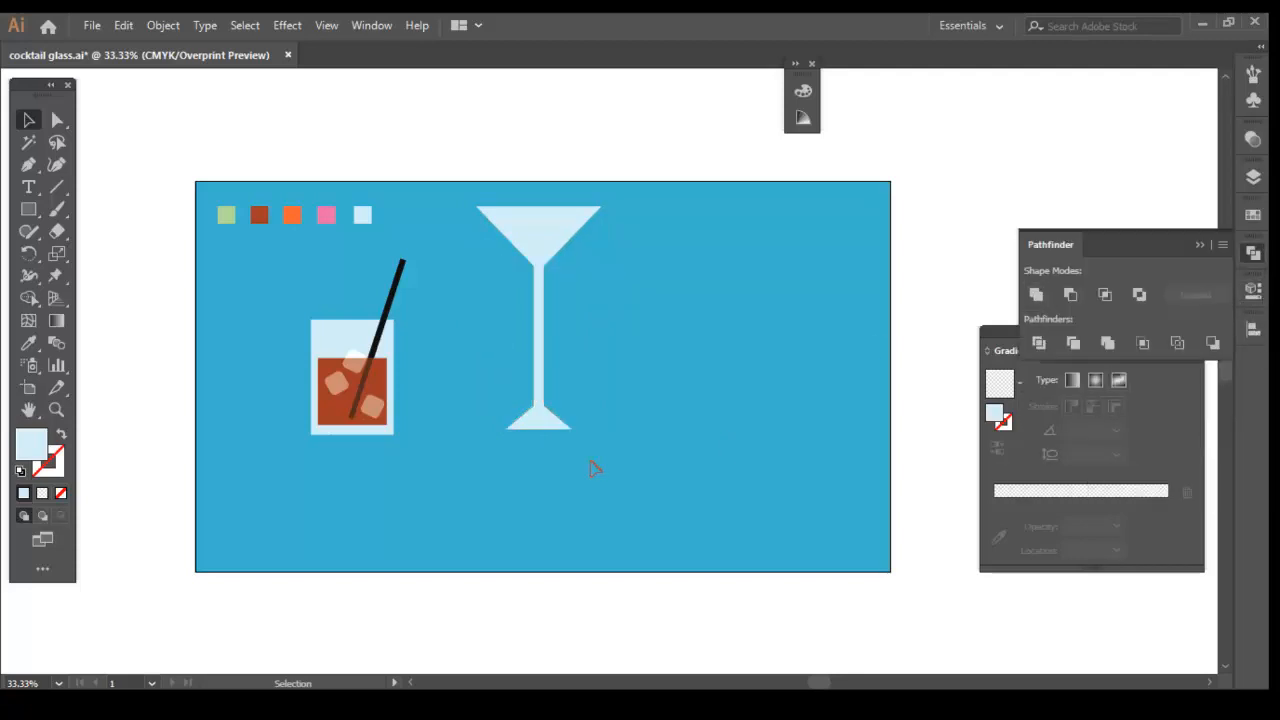
mouse_move(148, 213)
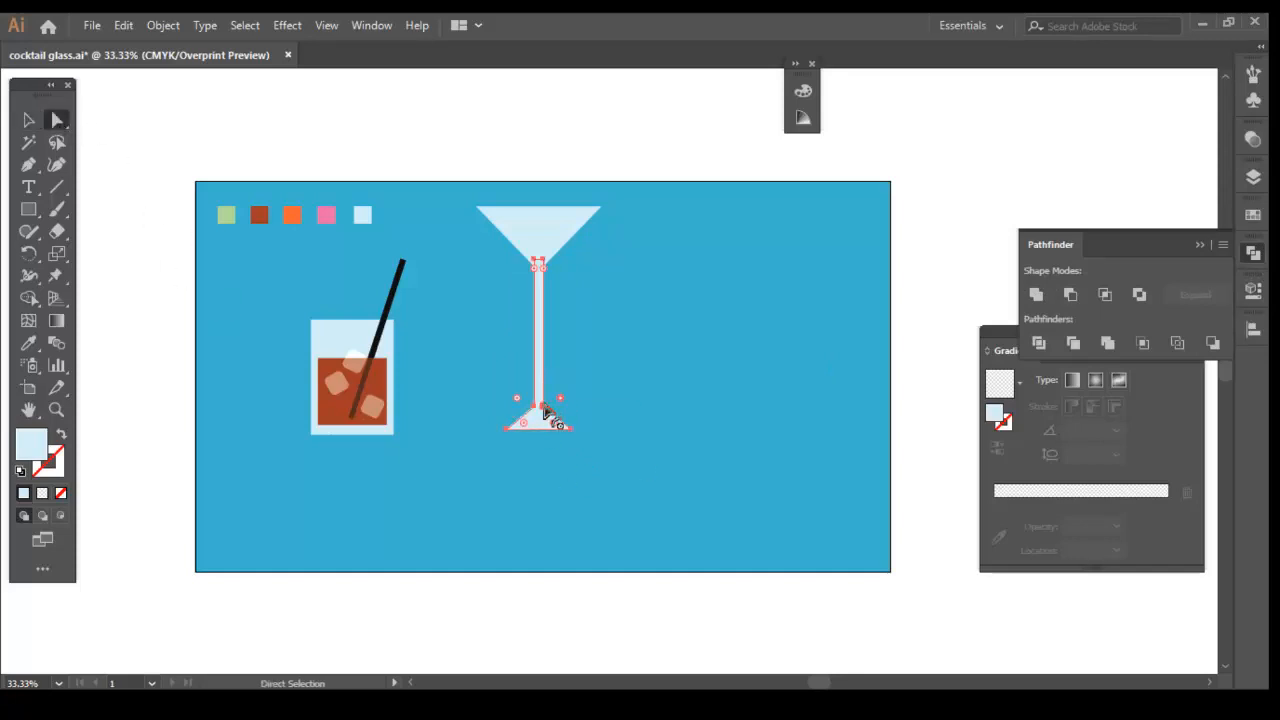
drag(545, 415, 580, 410)
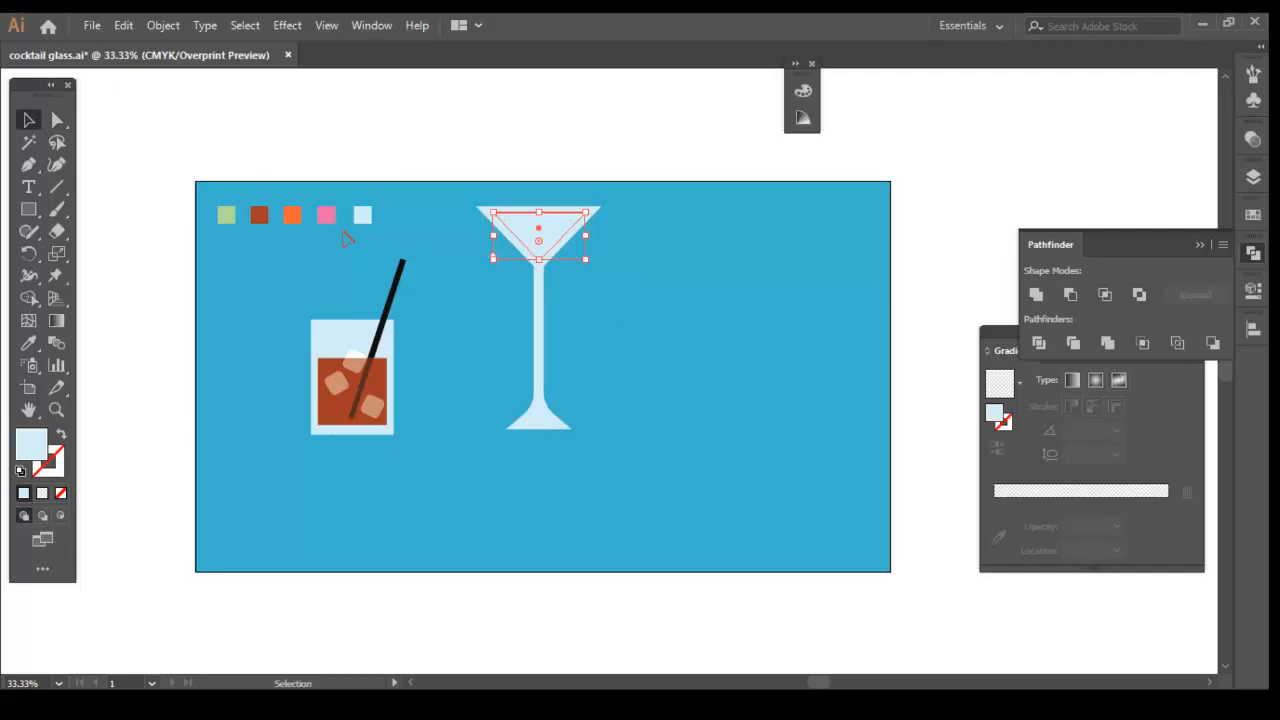
click(326, 215)
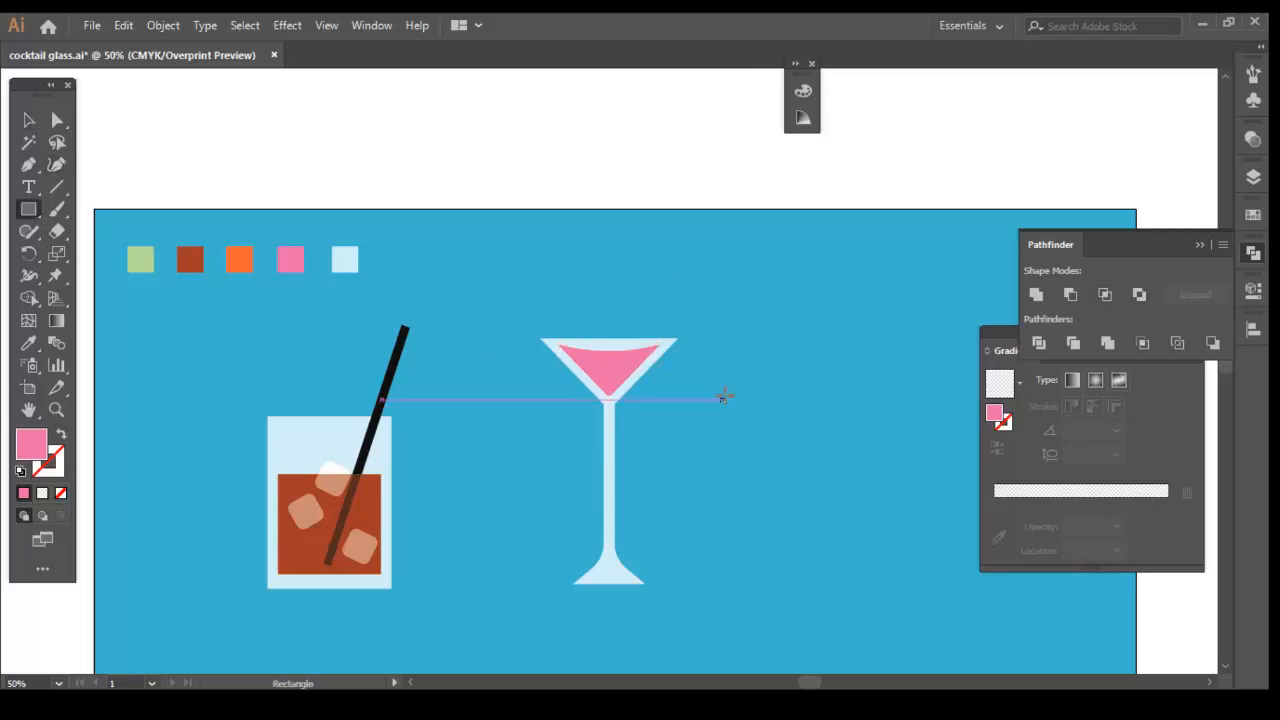
Draw the thin brown cocktail pick and choose a dark green for the olive
drag(730, 400, 735, 525)
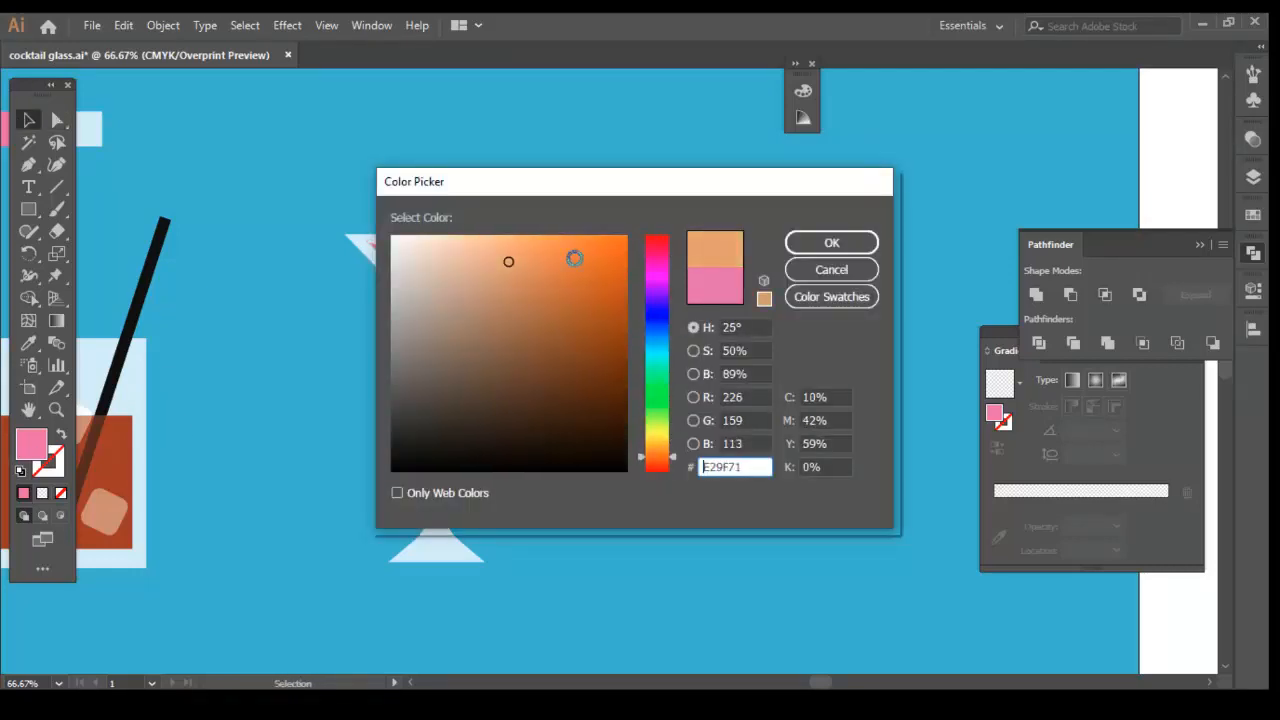
click(831, 242)
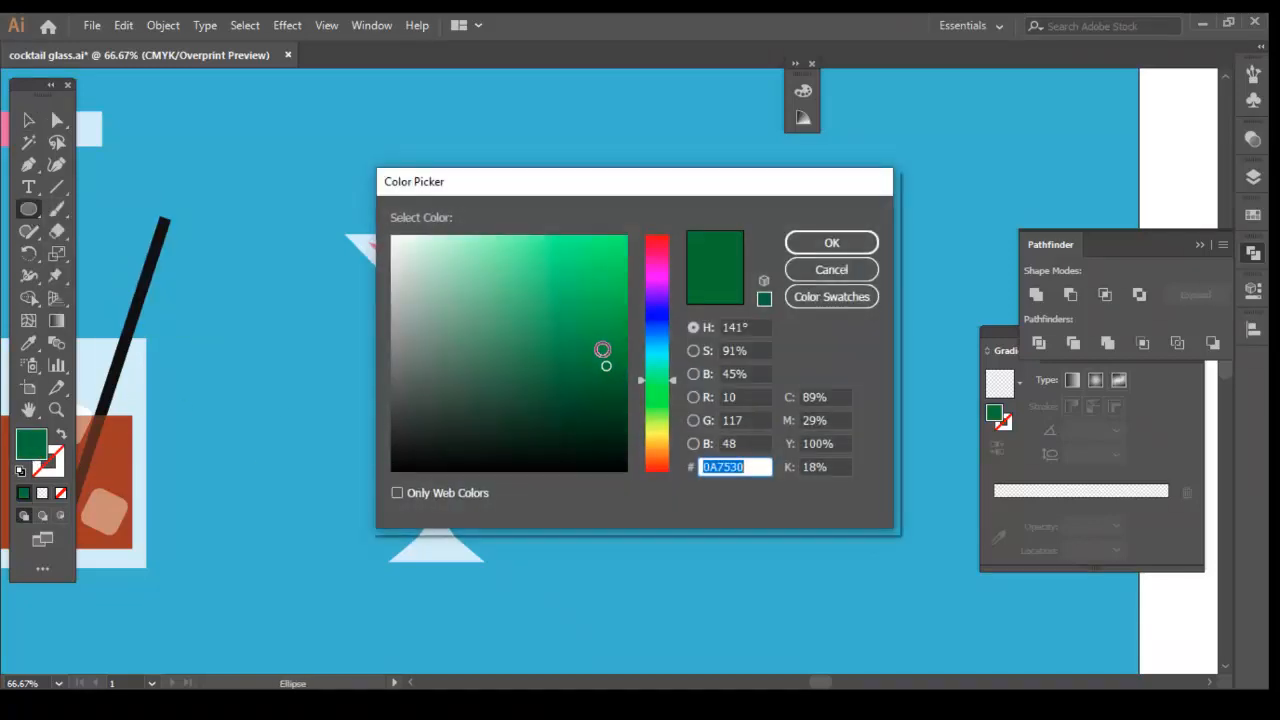
click(831, 242)
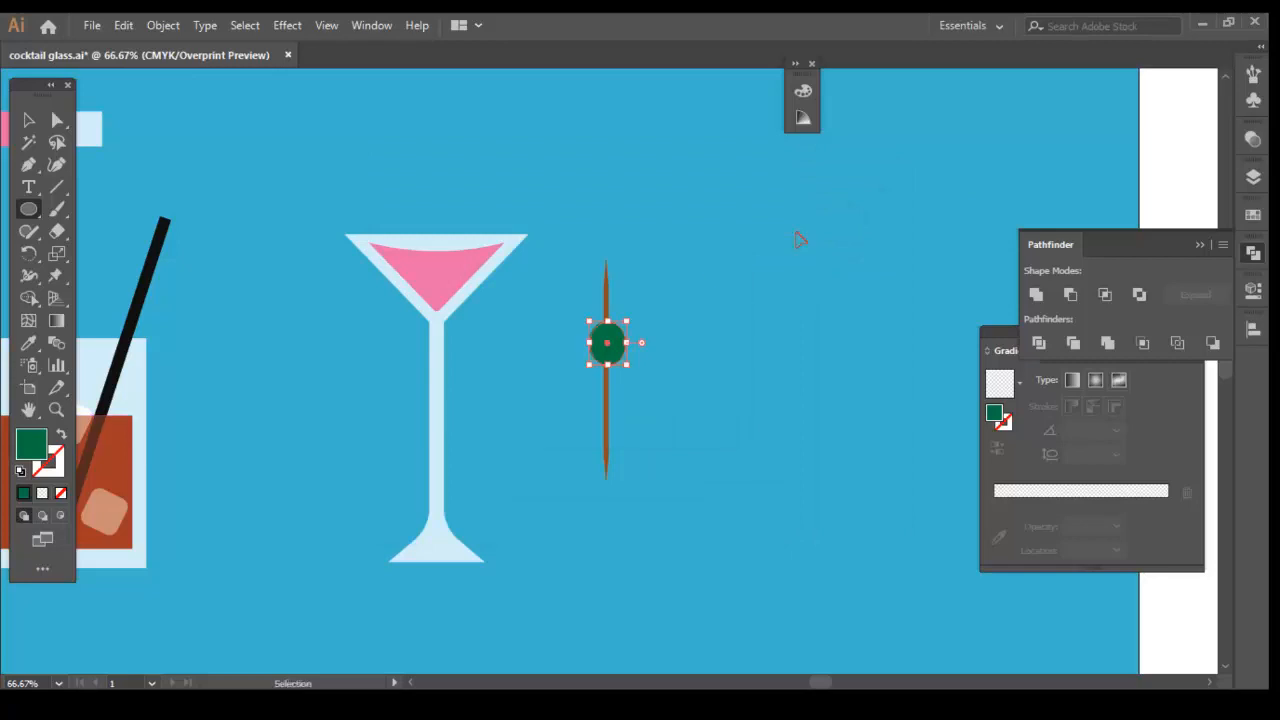
Change the olive to a brighter green and confirm blend options with one step
double_click(30, 444)
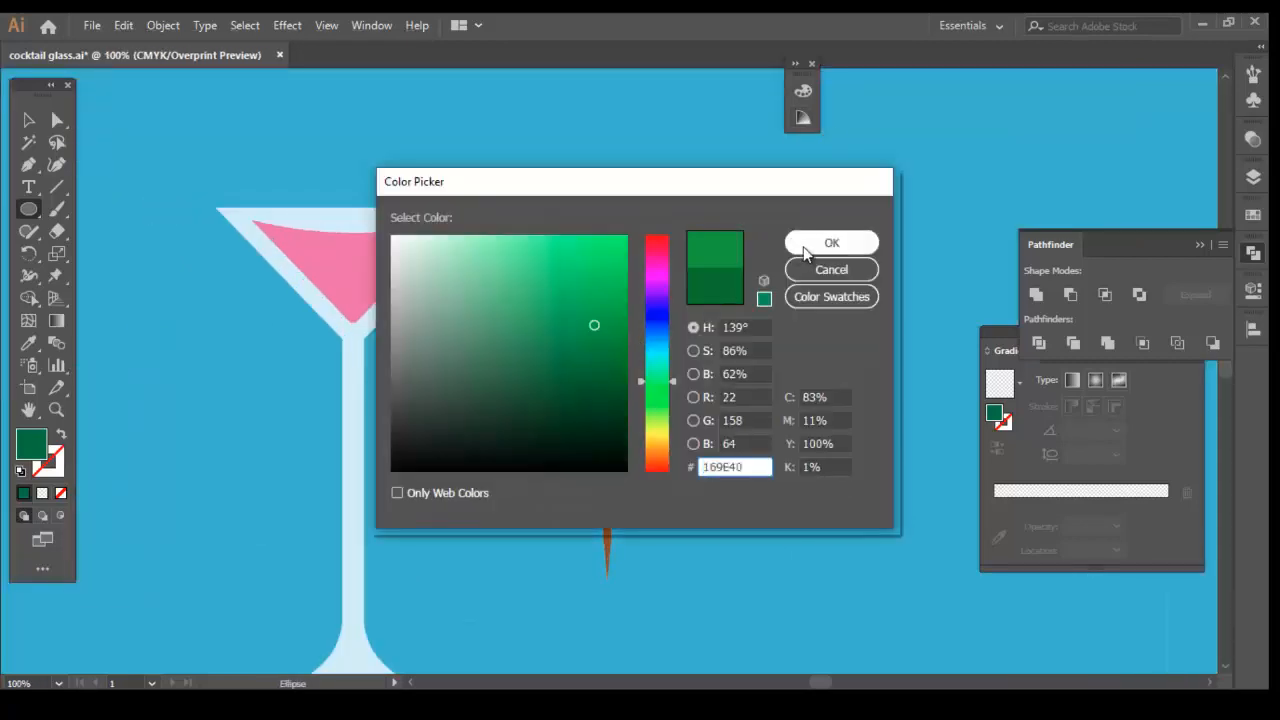
click(831, 242)
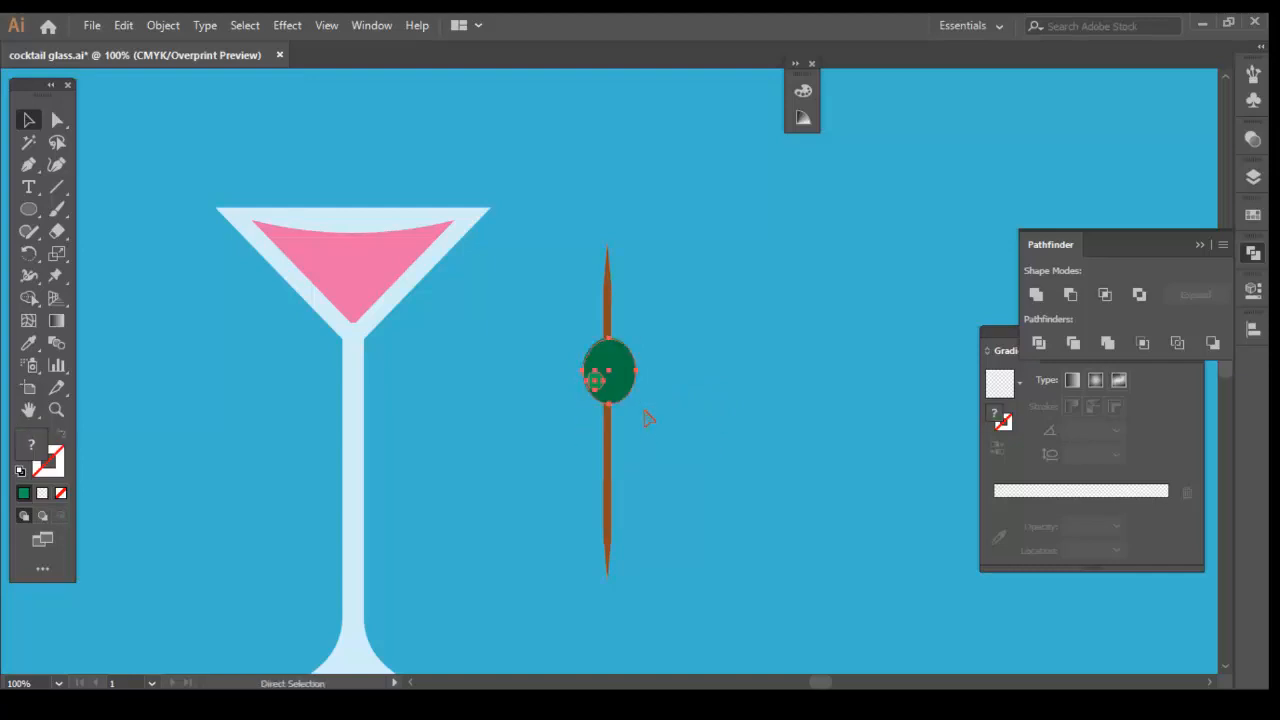
right_click(608, 375)
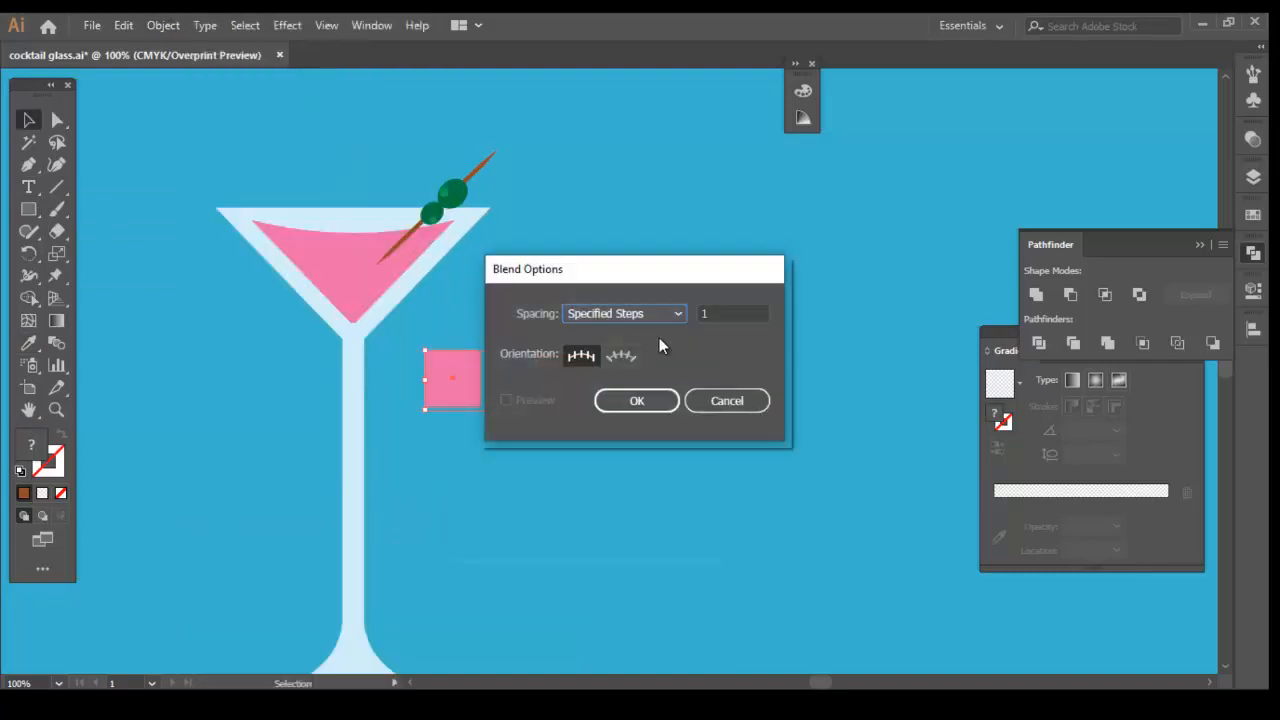
click(637, 400)
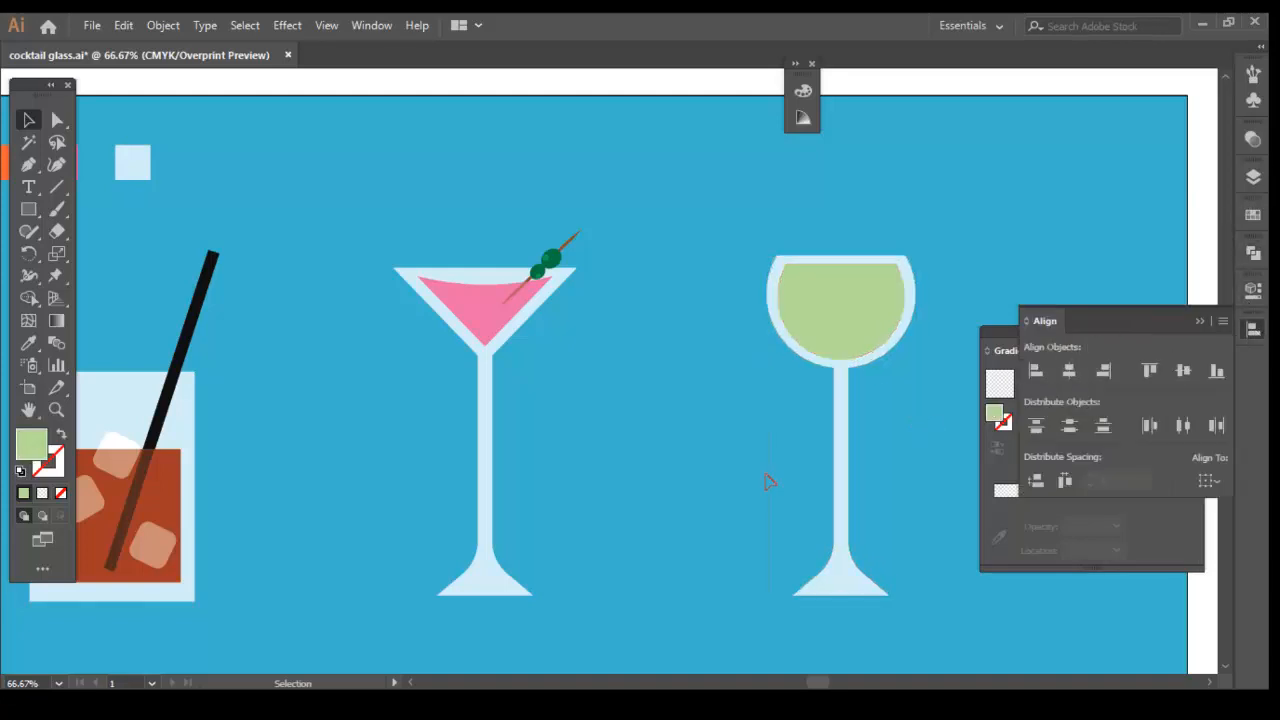
Set a new fill for the straw, add green-to-light-blue swatches below, and ungroup the drink
double_click(31, 444)
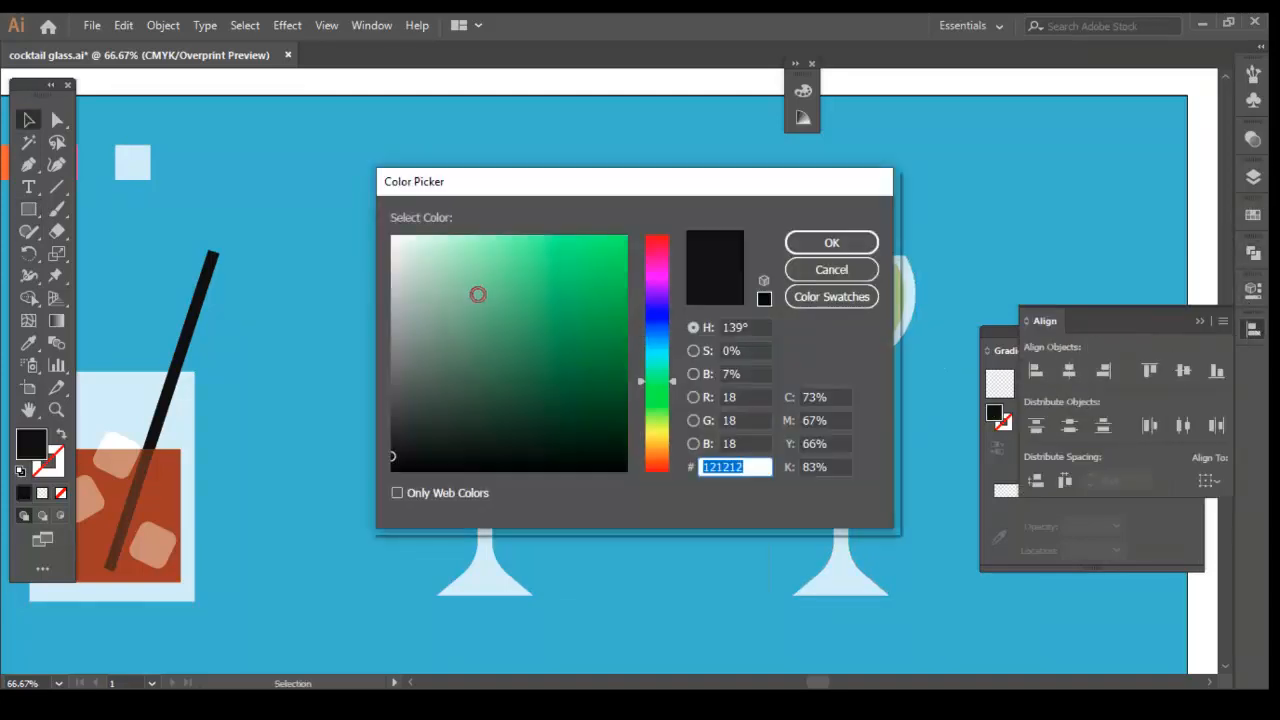
click(831, 242)
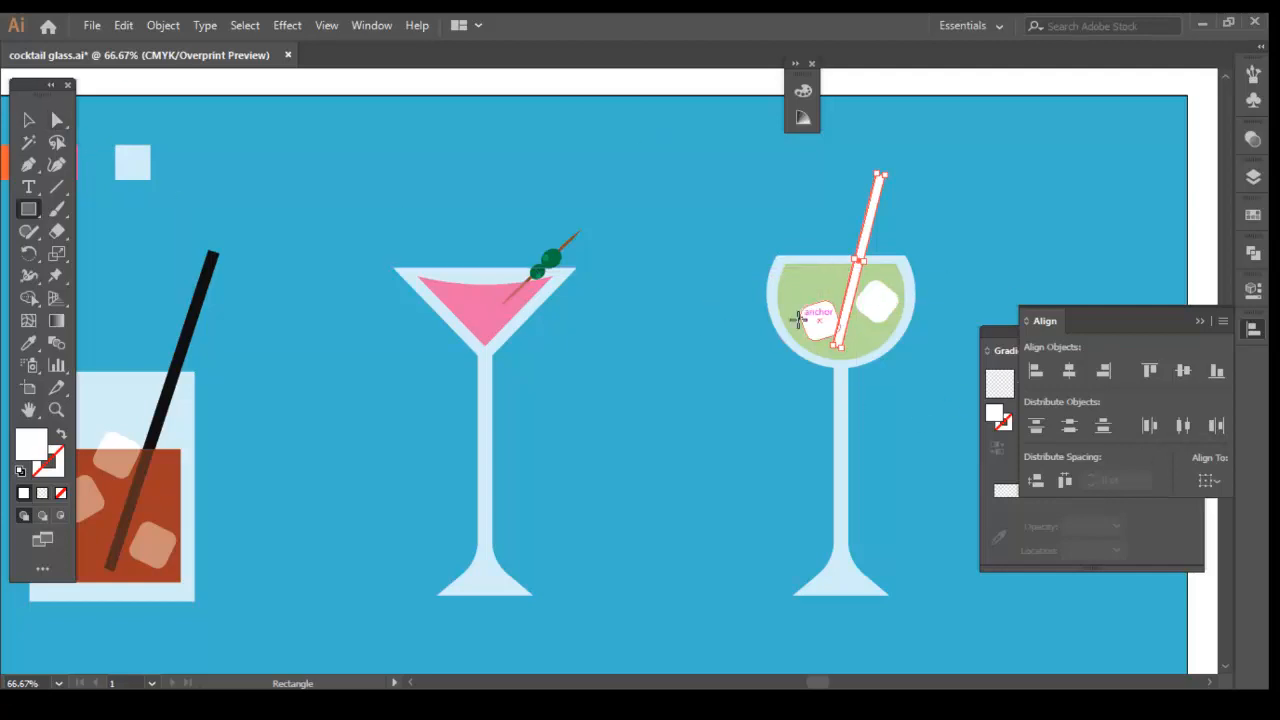
scroll(down, 3)
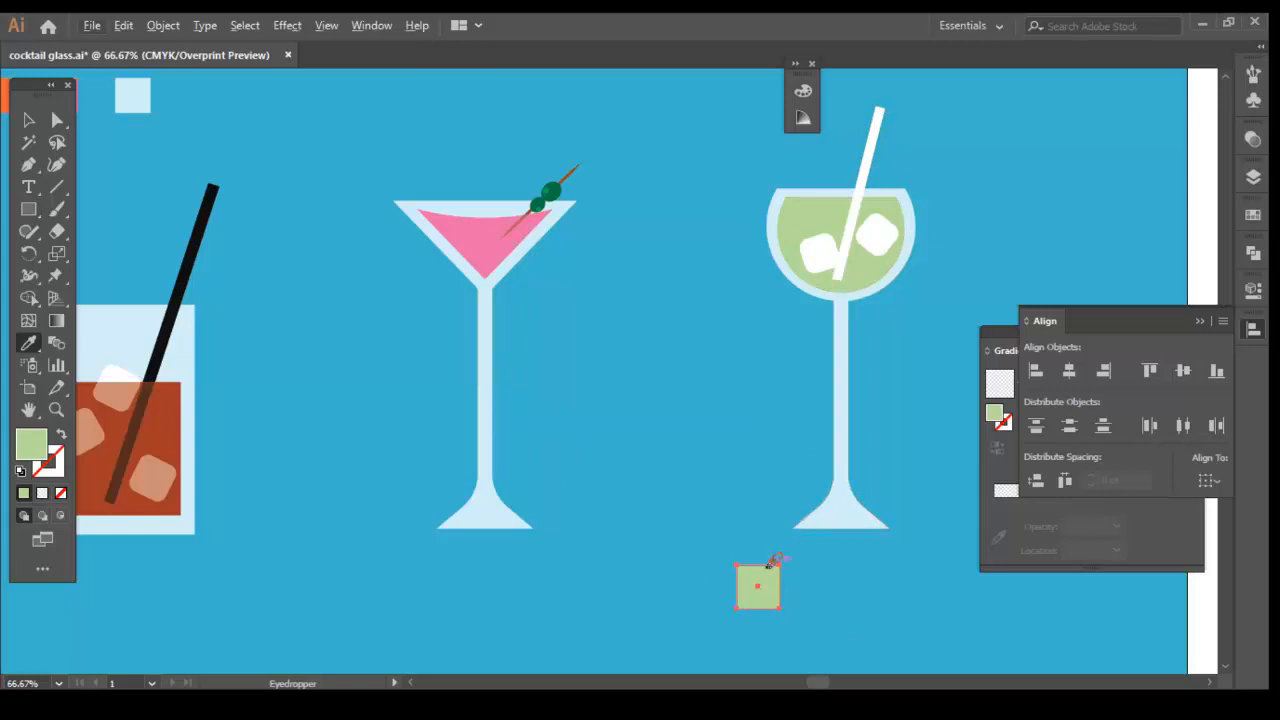
drag(757, 586, 850, 586)
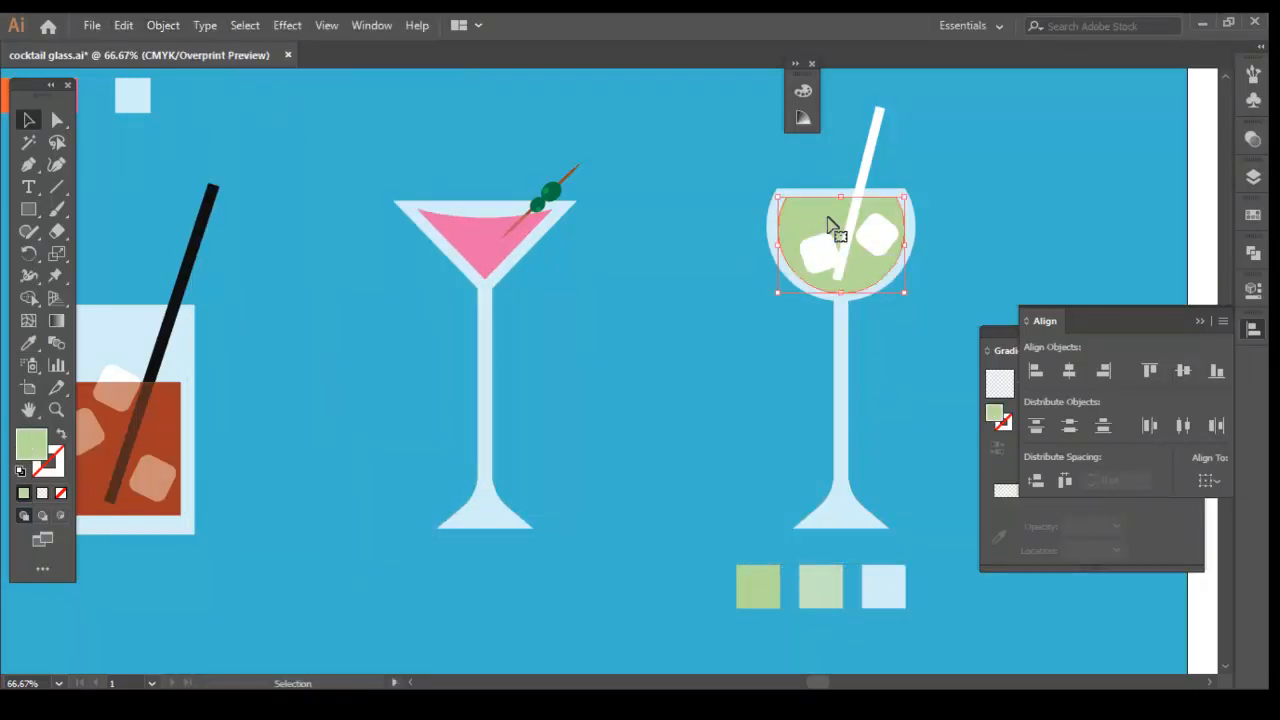
right_click(835, 230)
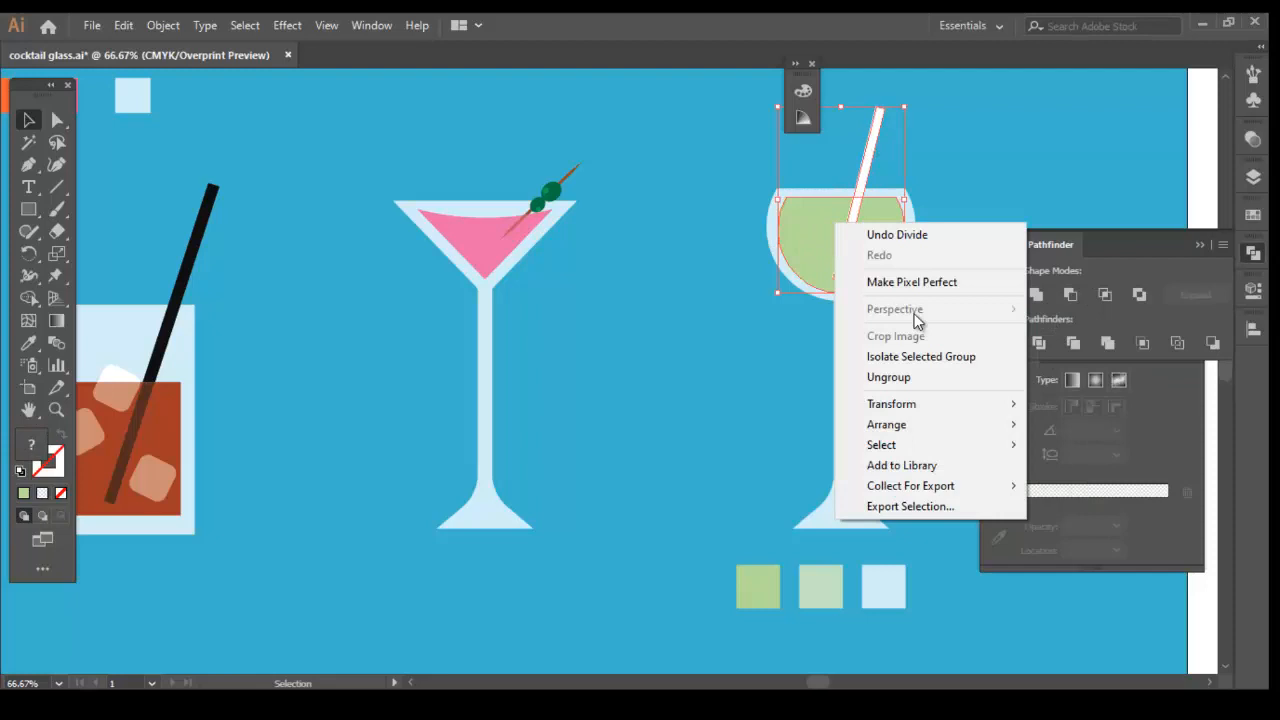